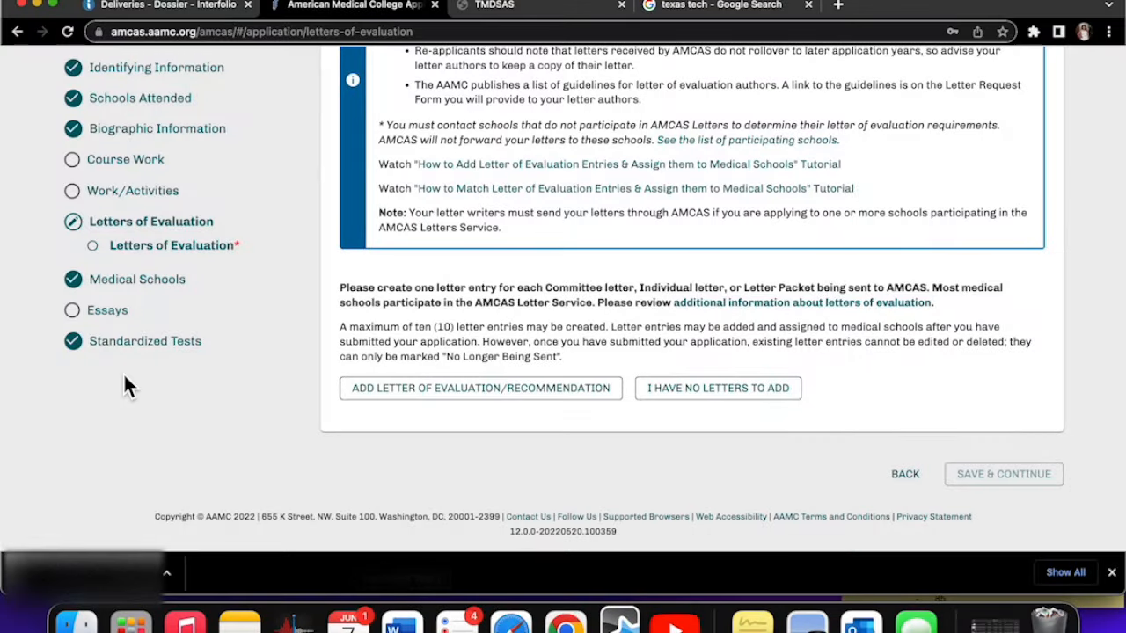
# - Browse the AMCAS Letters of Evaluation page, trying the add-letter button
pyautogui.scroll(3)
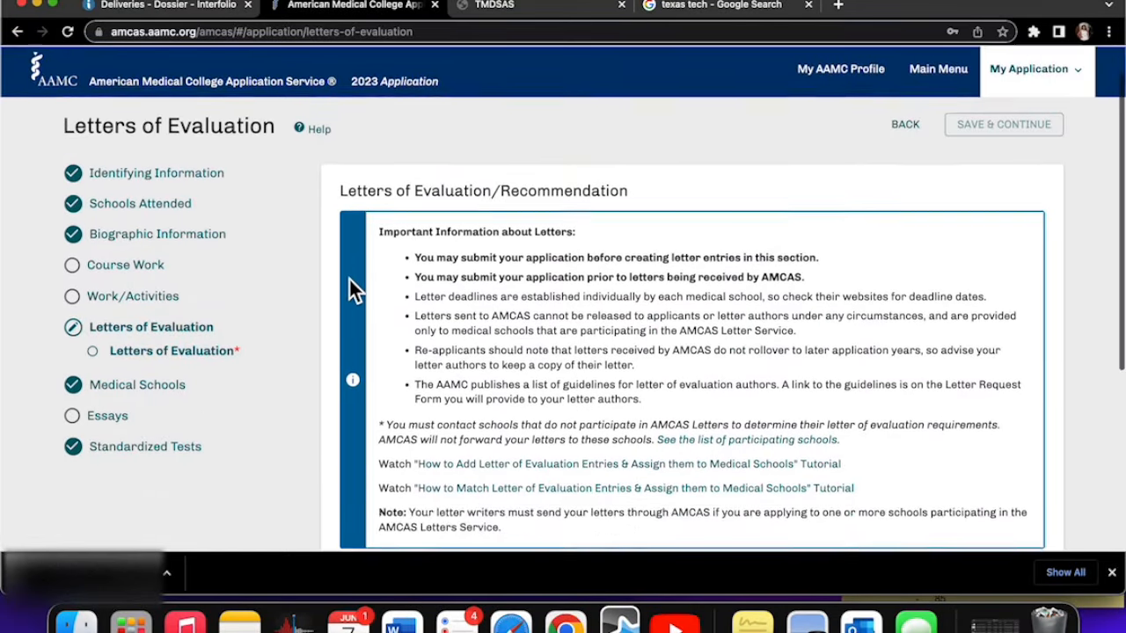
pyautogui.scroll(-3)
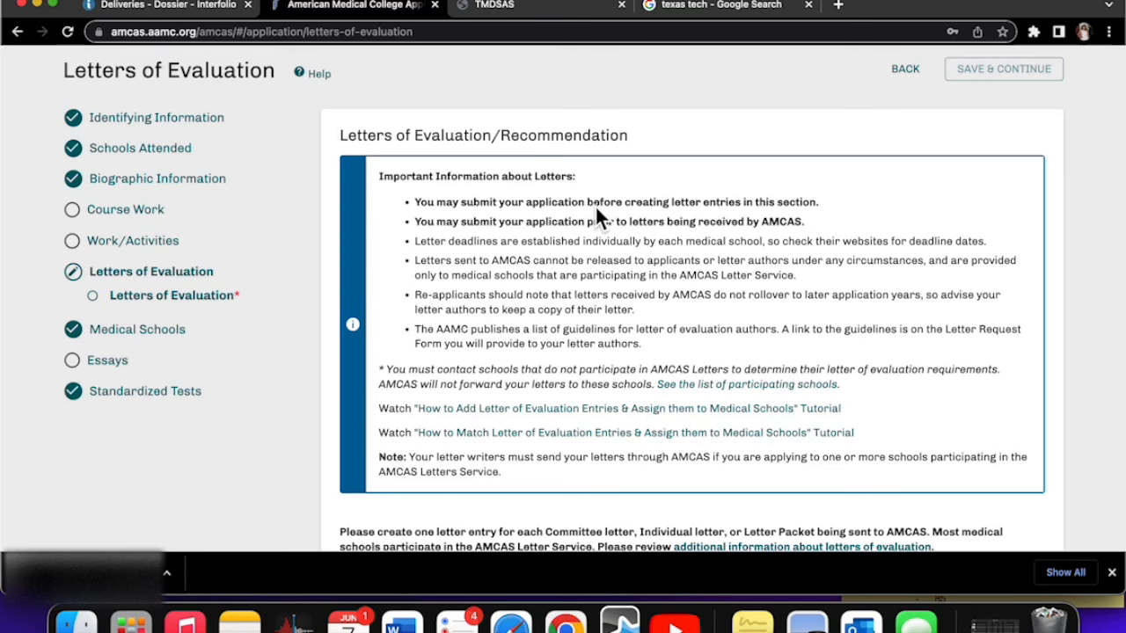
pyautogui.moveTo(567, 268)
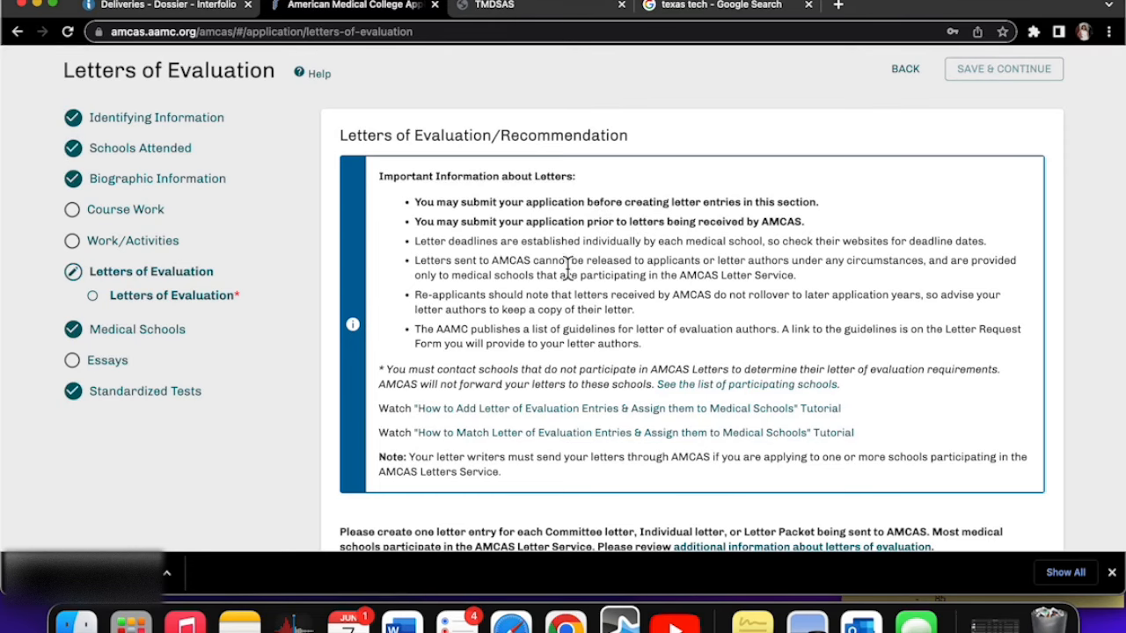
pyautogui.scroll(-3)
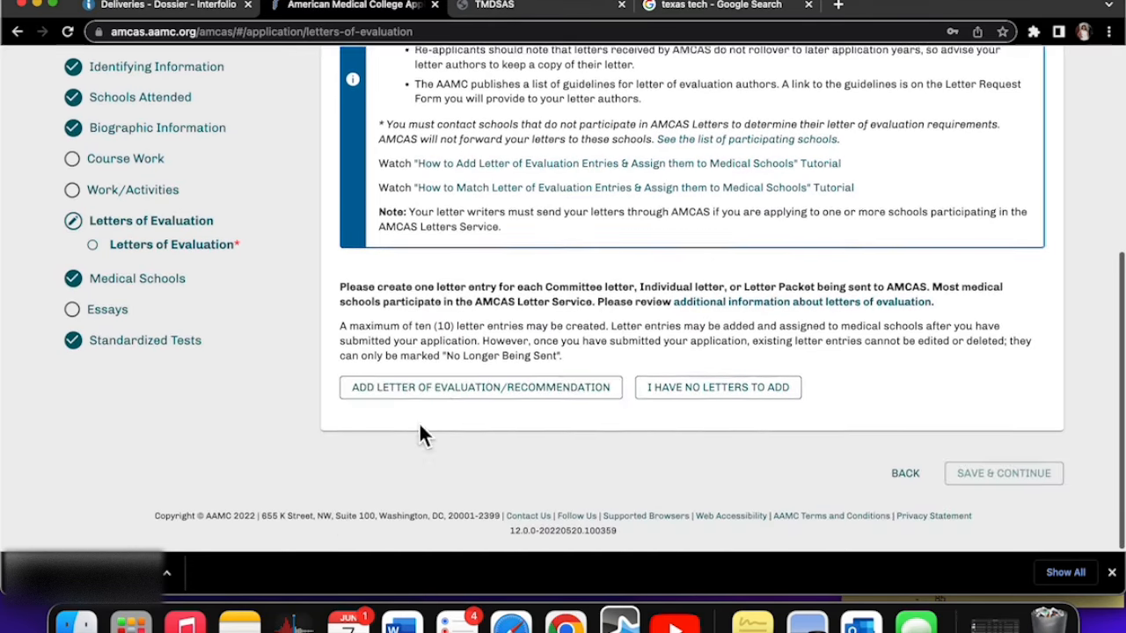
pyautogui.click(480, 387)
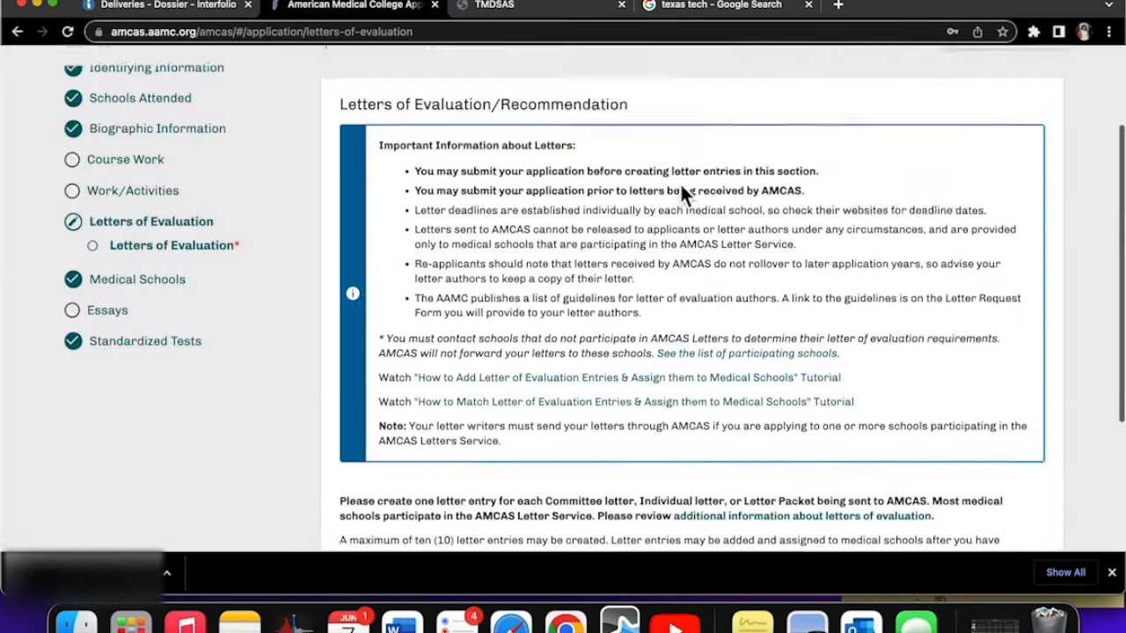
pyautogui.scroll(3)
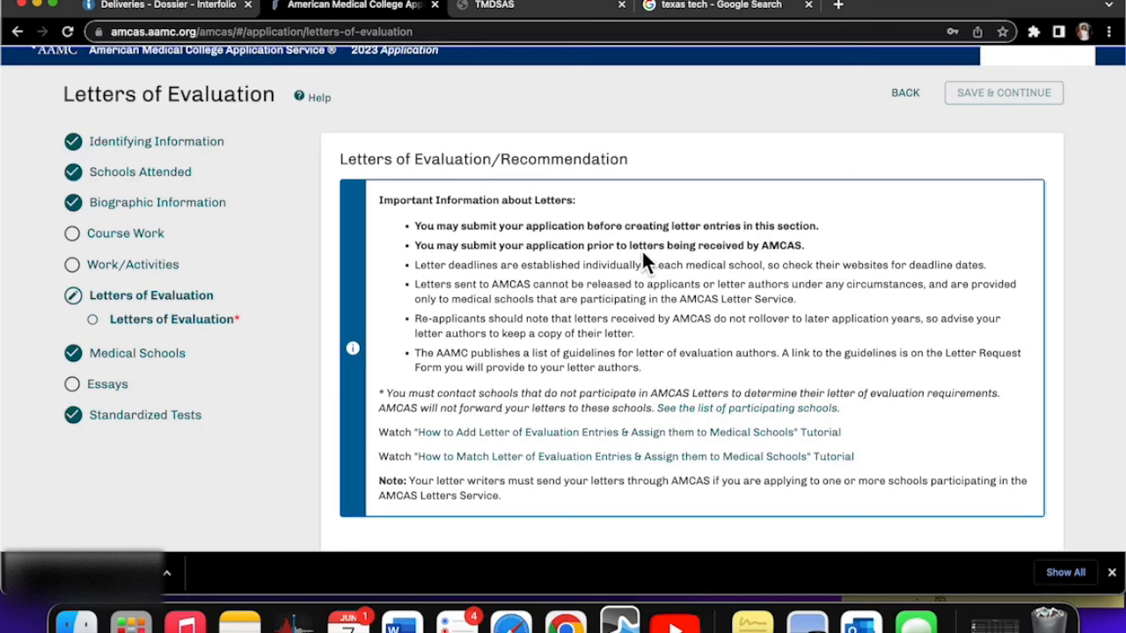
pyautogui.moveTo(697, 271)
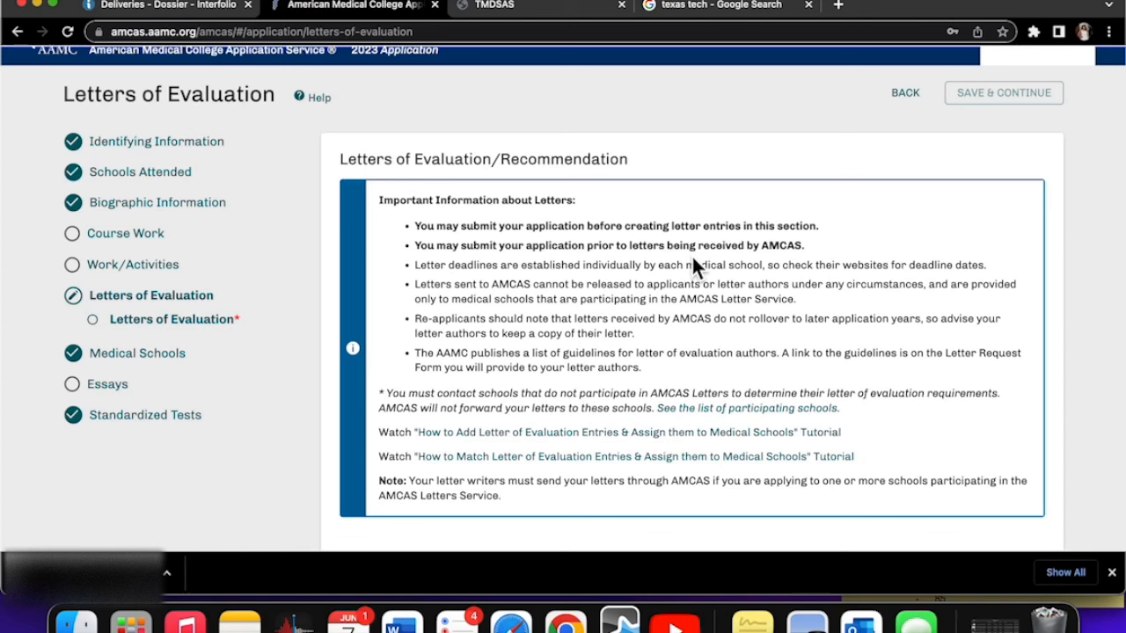
pyautogui.moveTo(233, 145)
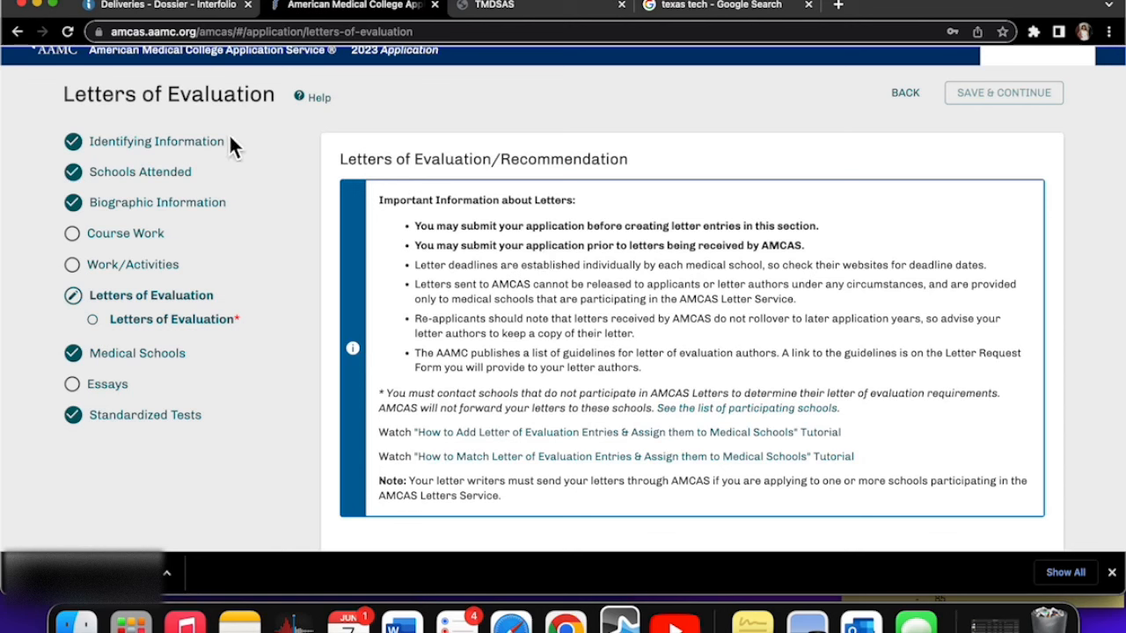
pyautogui.moveTo(110, 154)
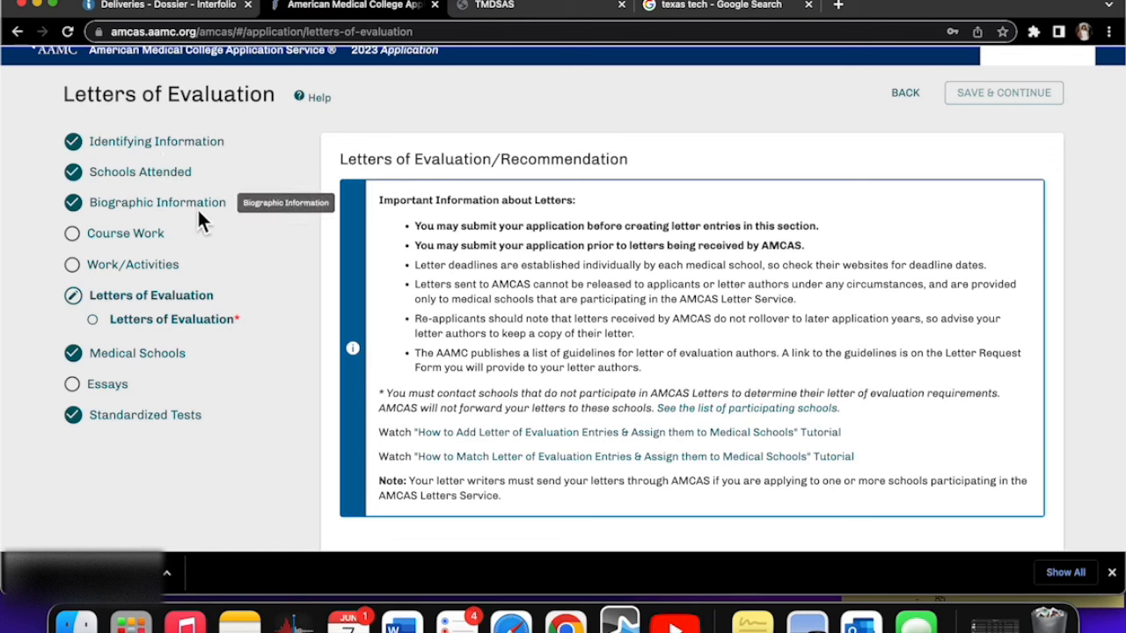
pyautogui.moveTo(121, 269)
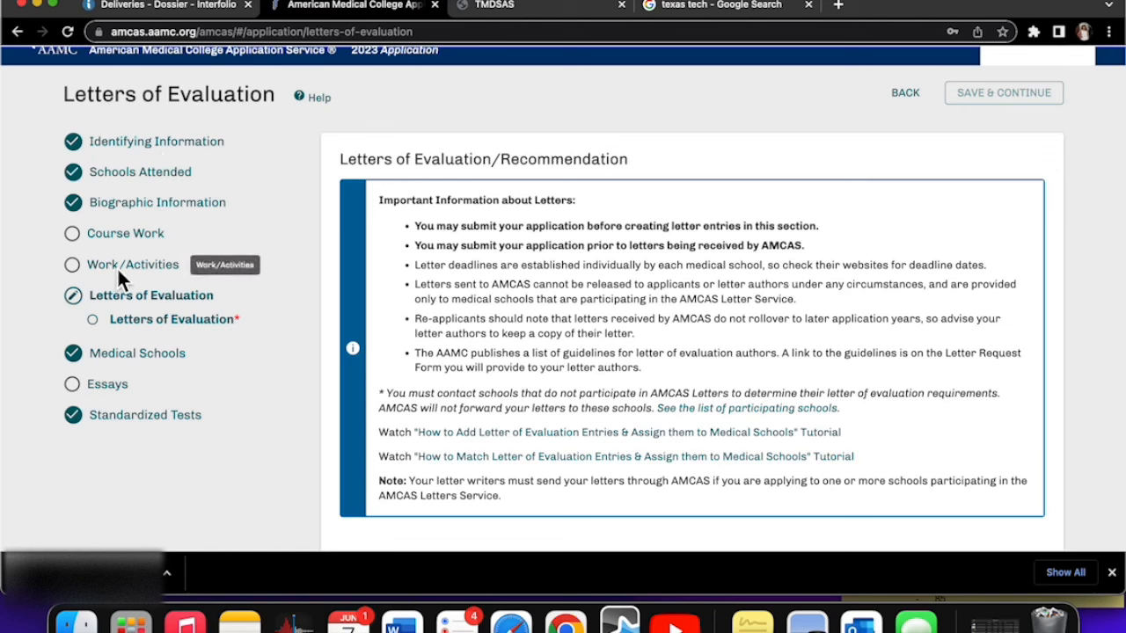
pyautogui.moveTo(118, 404)
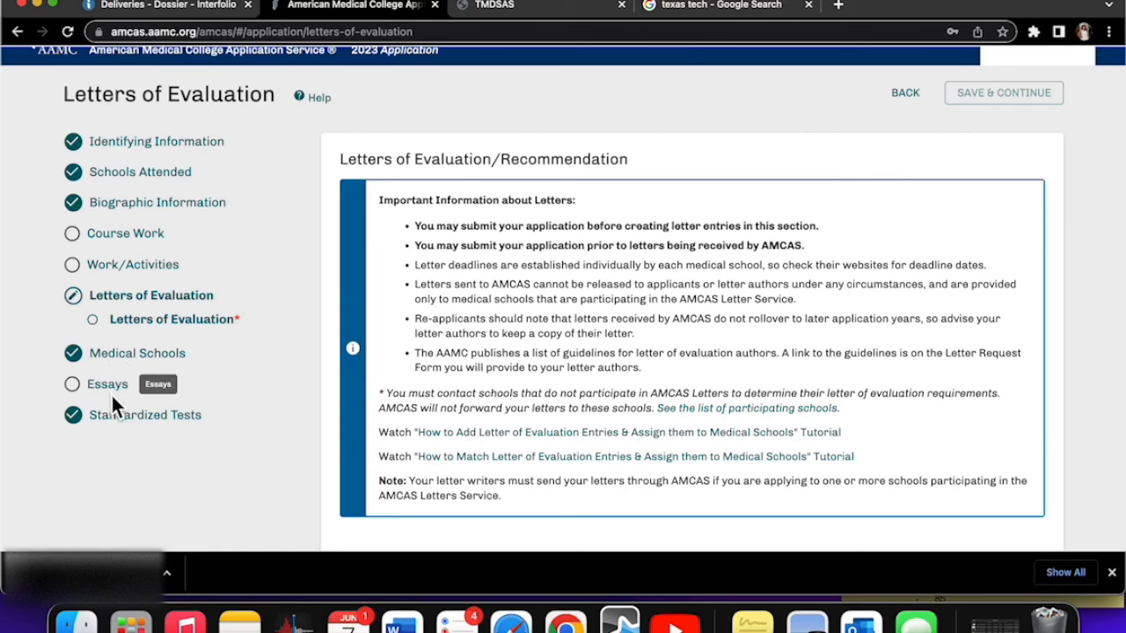
pyautogui.moveTo(143, 428)
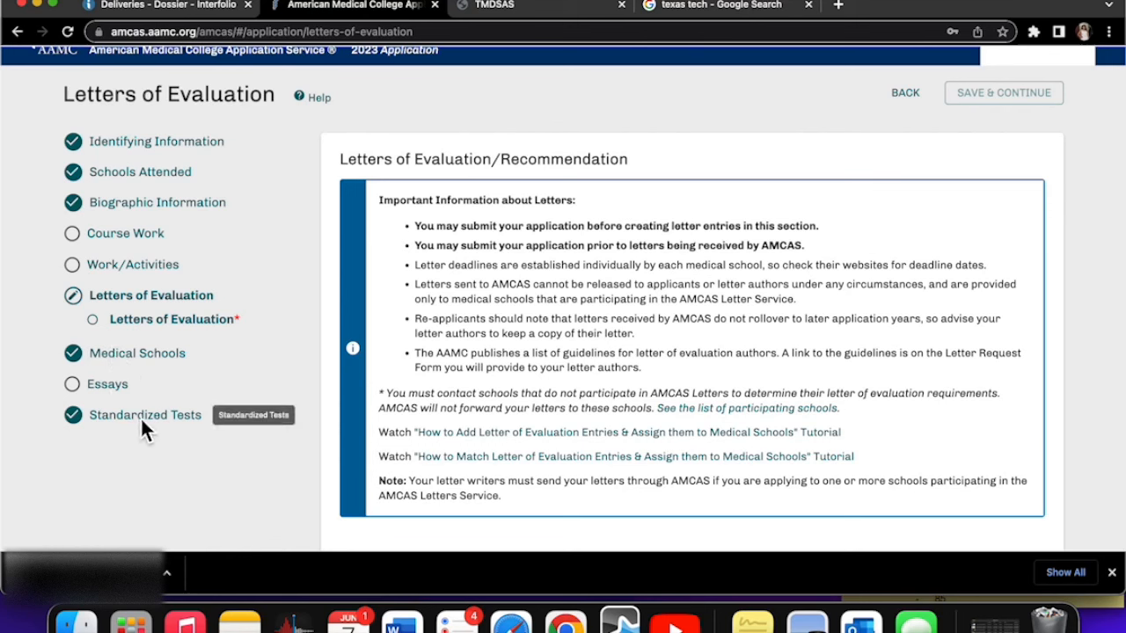
pyautogui.moveTo(132, 315)
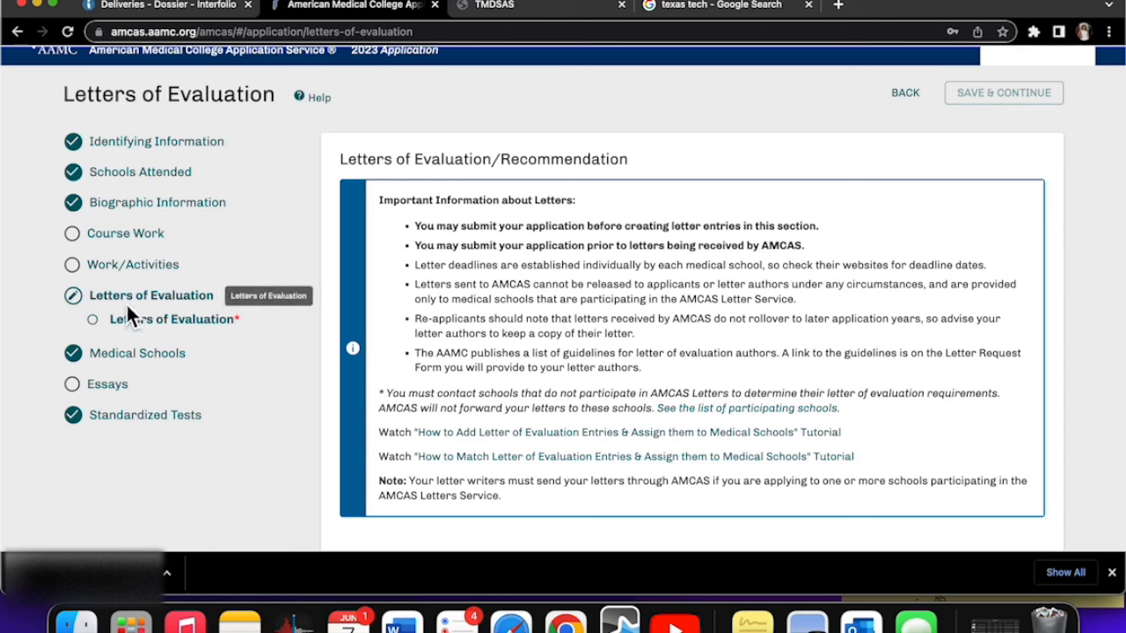
pyautogui.moveTo(327, 345)
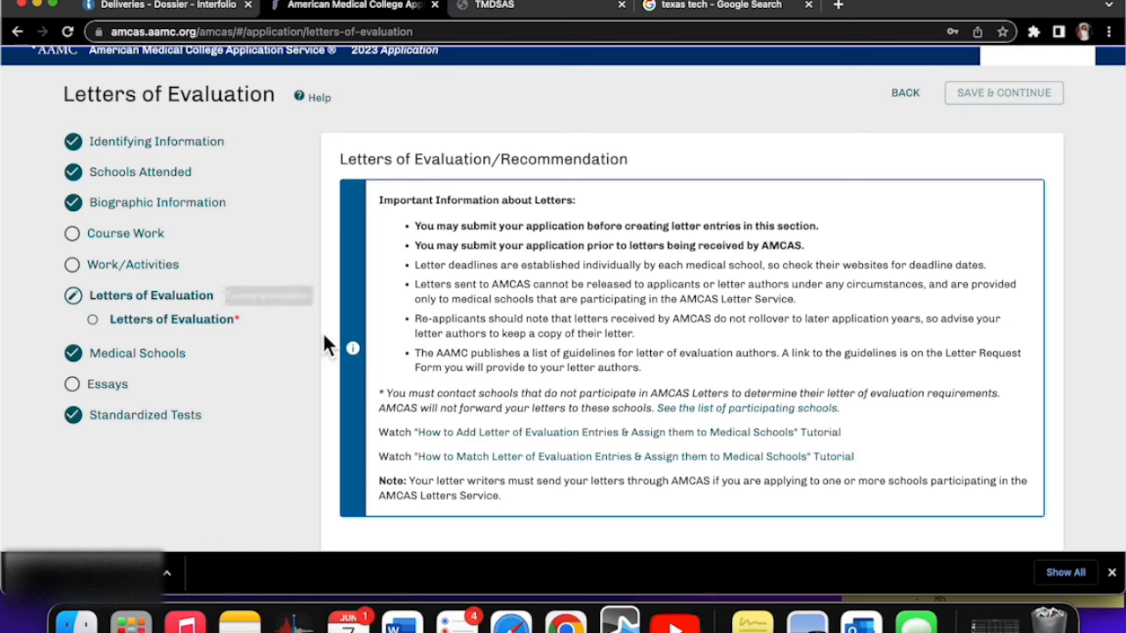
pyautogui.moveTo(169, 395)
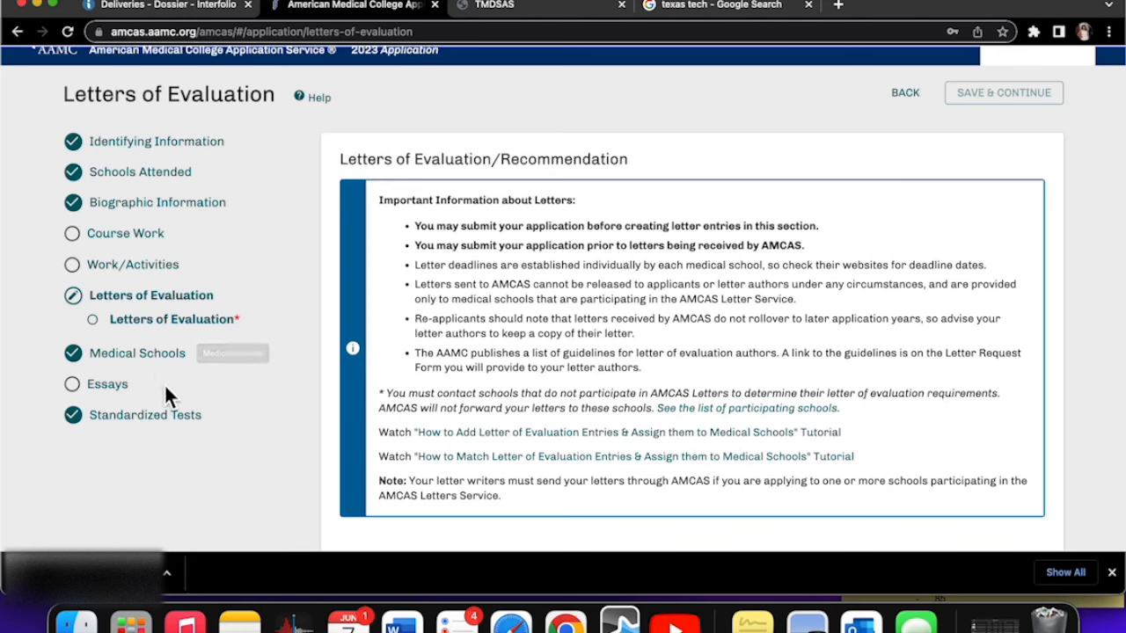
pyautogui.moveTo(483, 392)
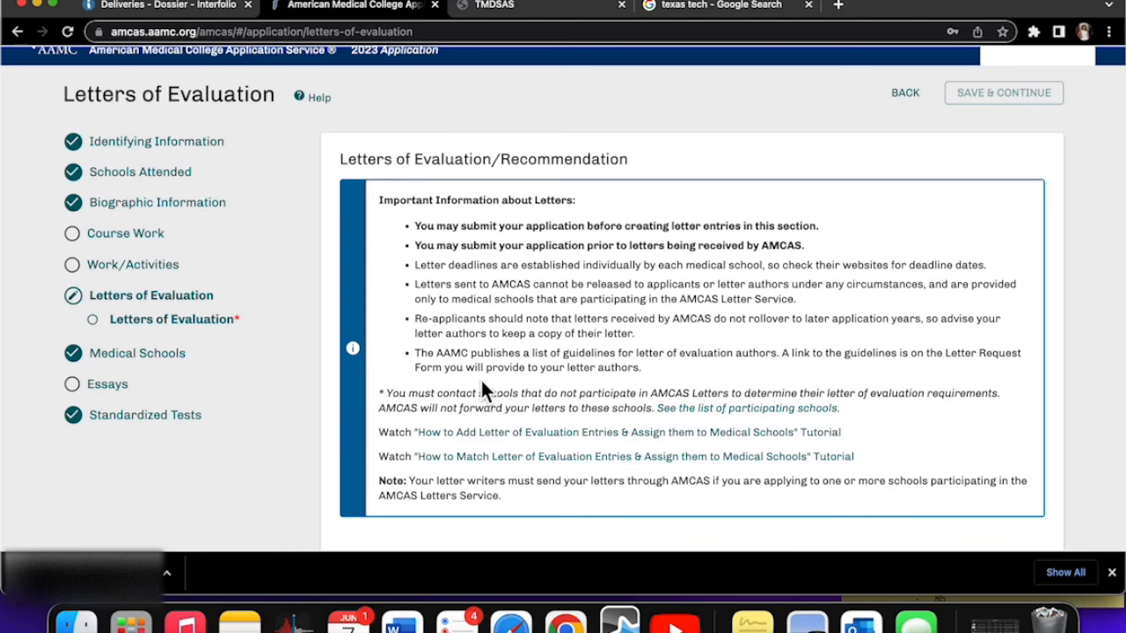
# - Start a new letter of evaluation entry and choose its letter type
pyautogui.scroll(-3)
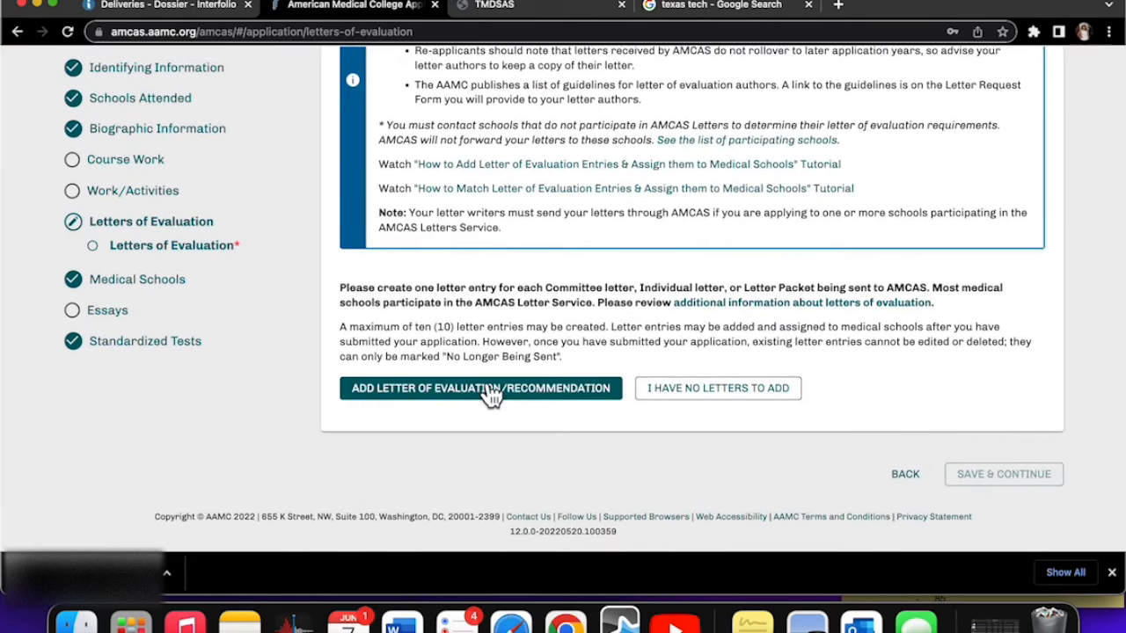
pyautogui.click(480, 388)
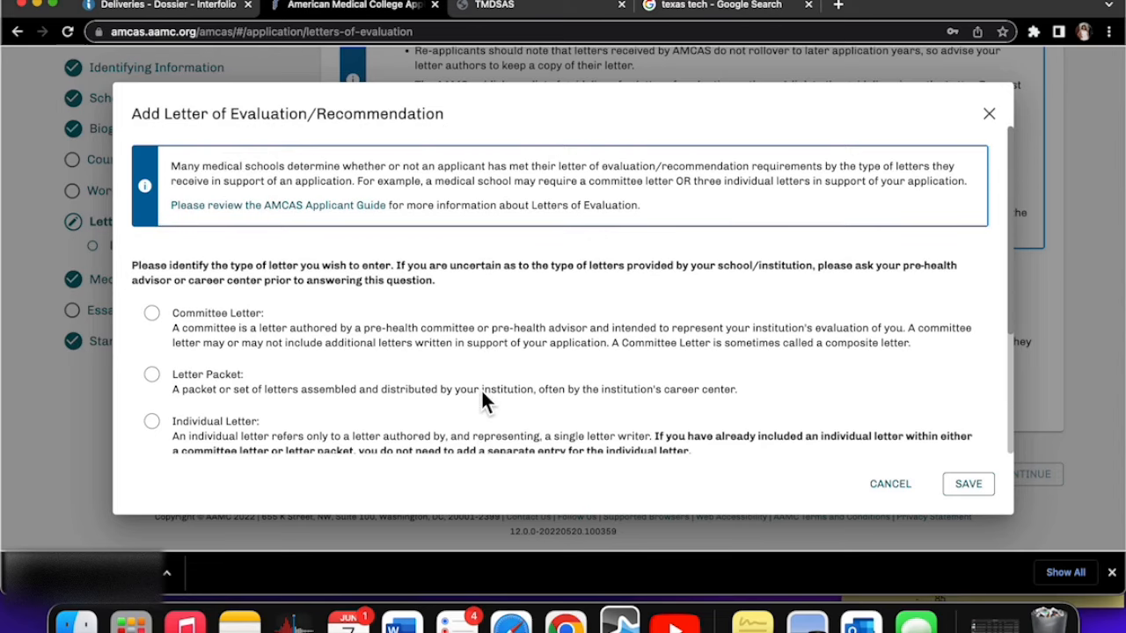
pyautogui.scroll(-3)
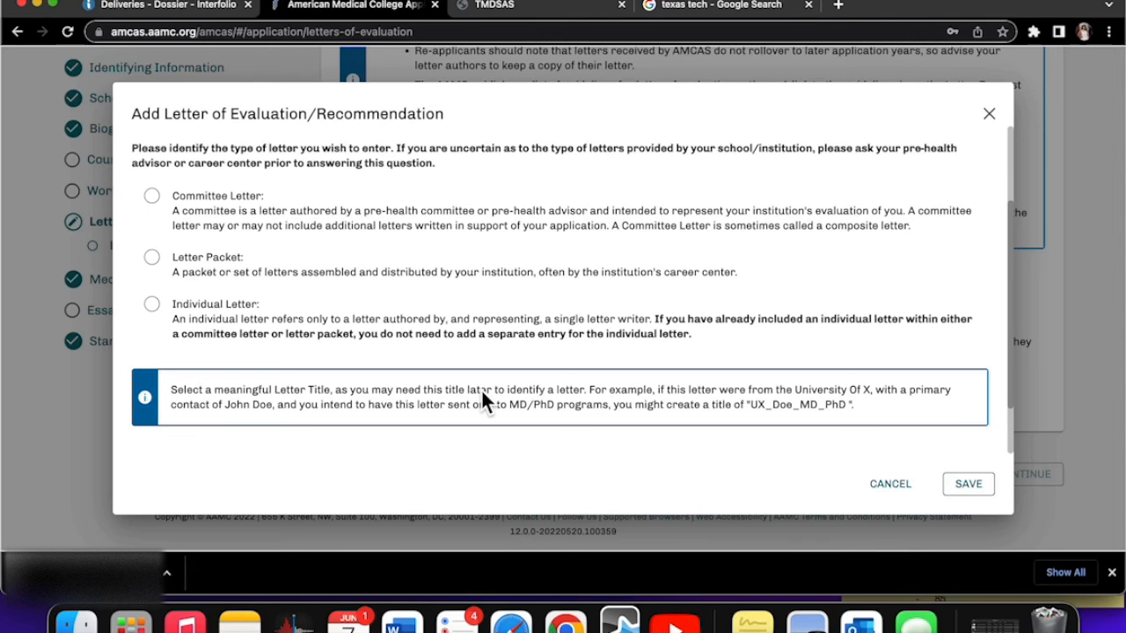
pyautogui.click(152, 303)
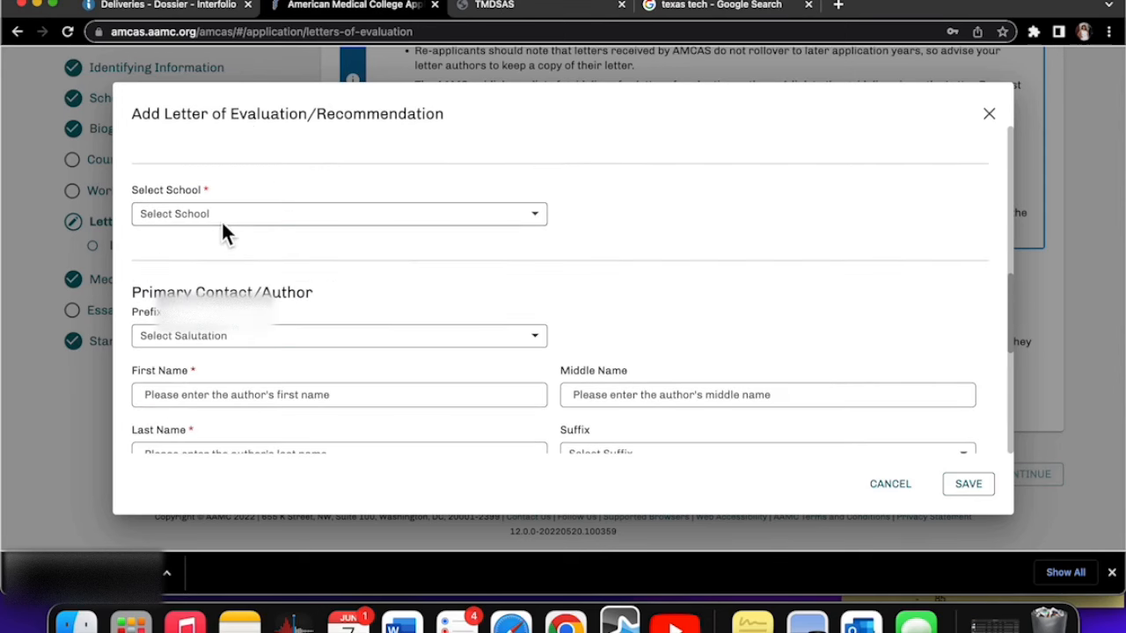
# - Pick the school; enter title Prof., Director of the NSRL, and Texas Tech University
pyautogui.click(339, 335)
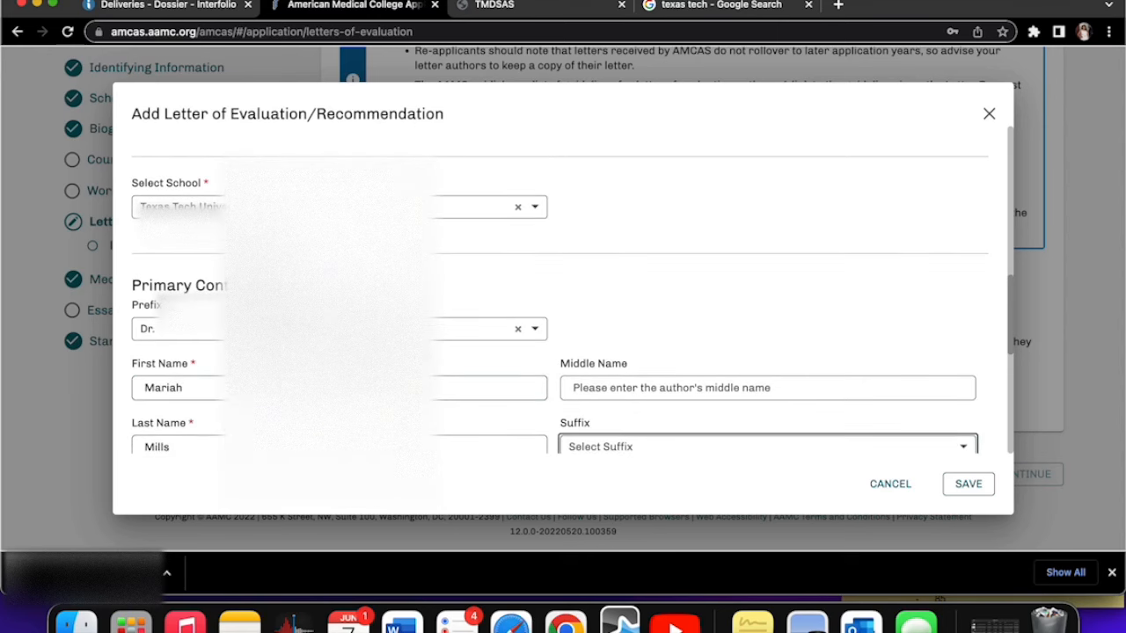
pyautogui.scroll(-3)
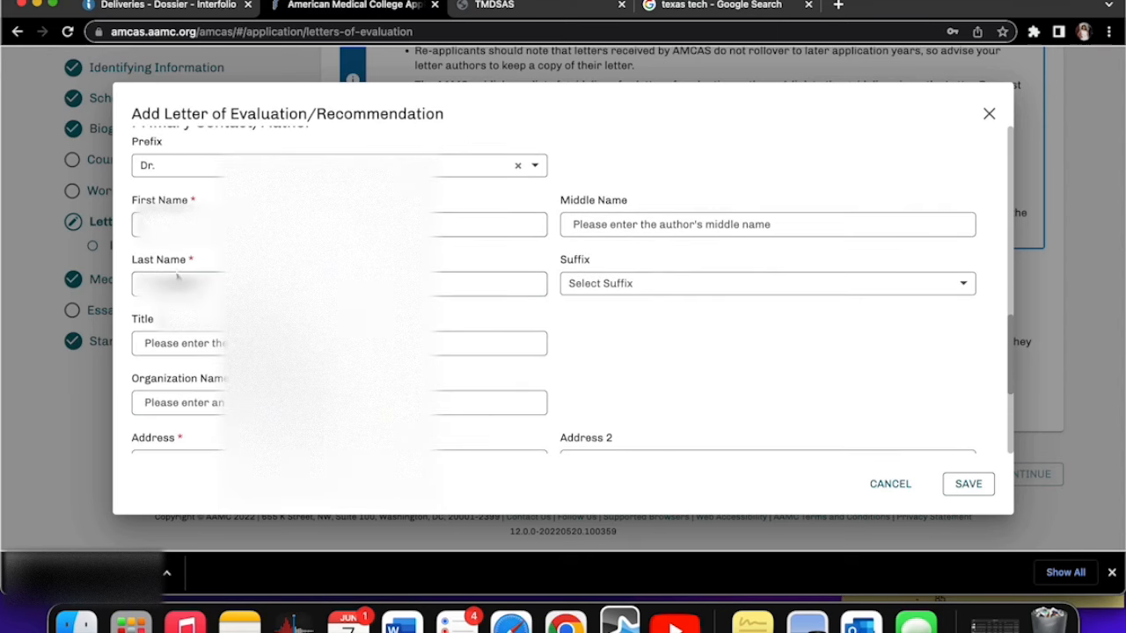
pyautogui.write('Prof. of Biological Sciences and')
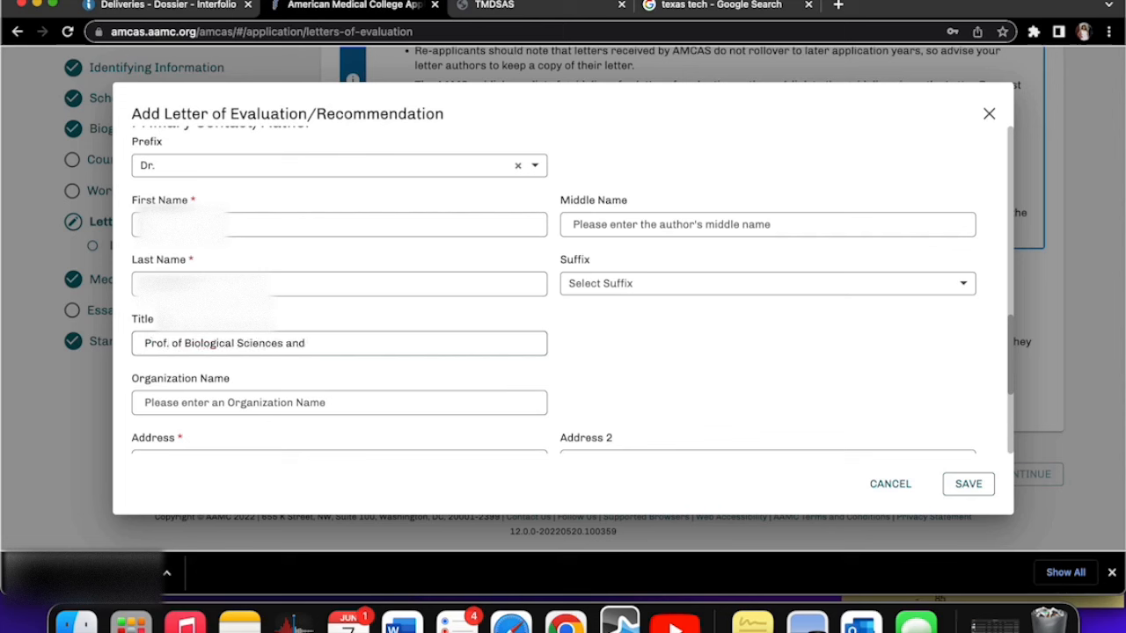
pyautogui.write('Director of the')
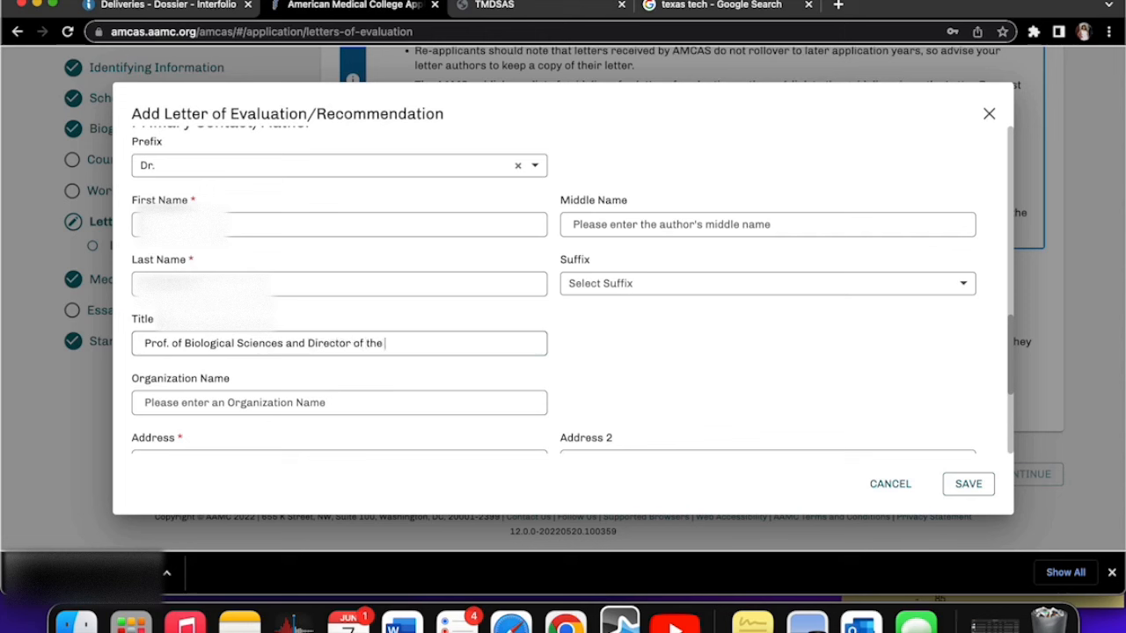
pyautogui.write('NSRL')
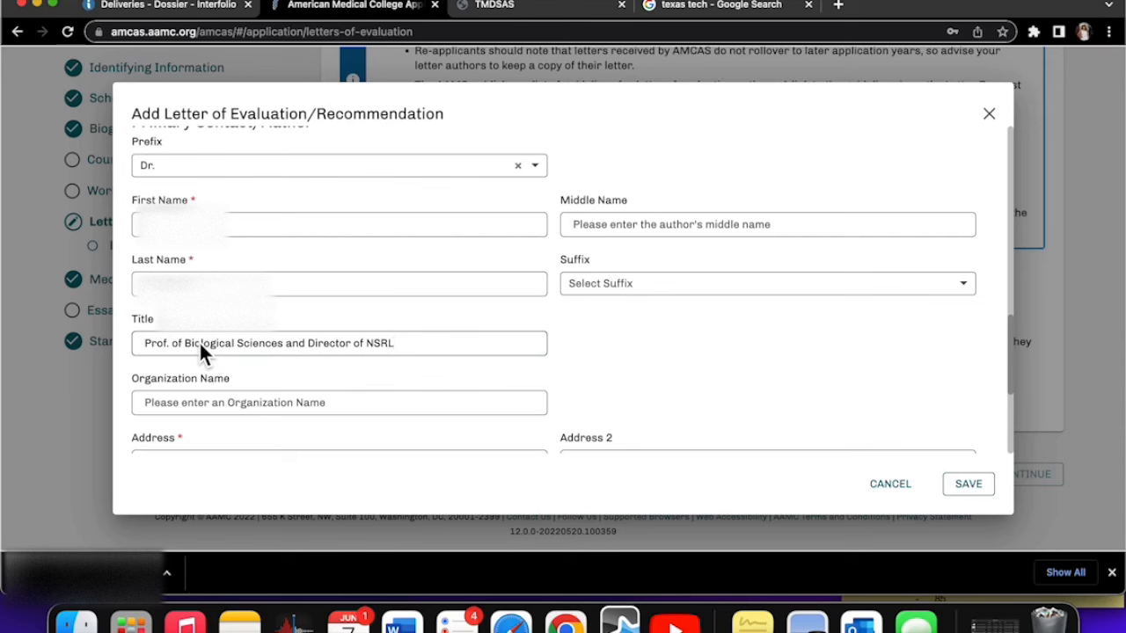
pyautogui.write('Texas Tech University')
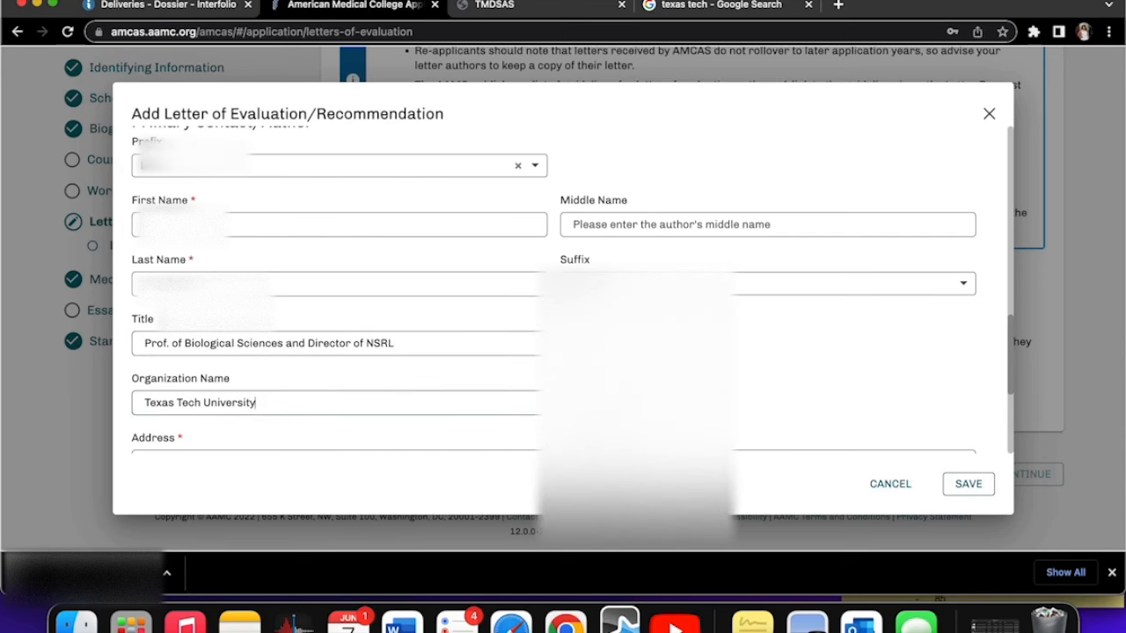
pyautogui.scroll(-3)
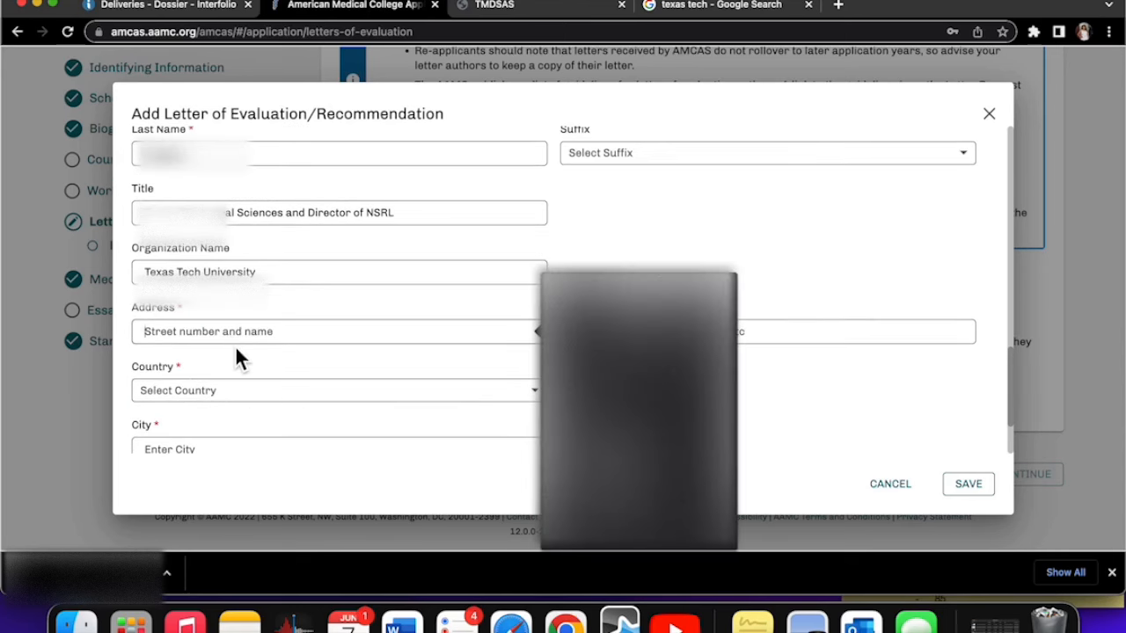
# - Enter the author's street address beginning '2500 Broa'
pyautogui.write('2500 Broa')
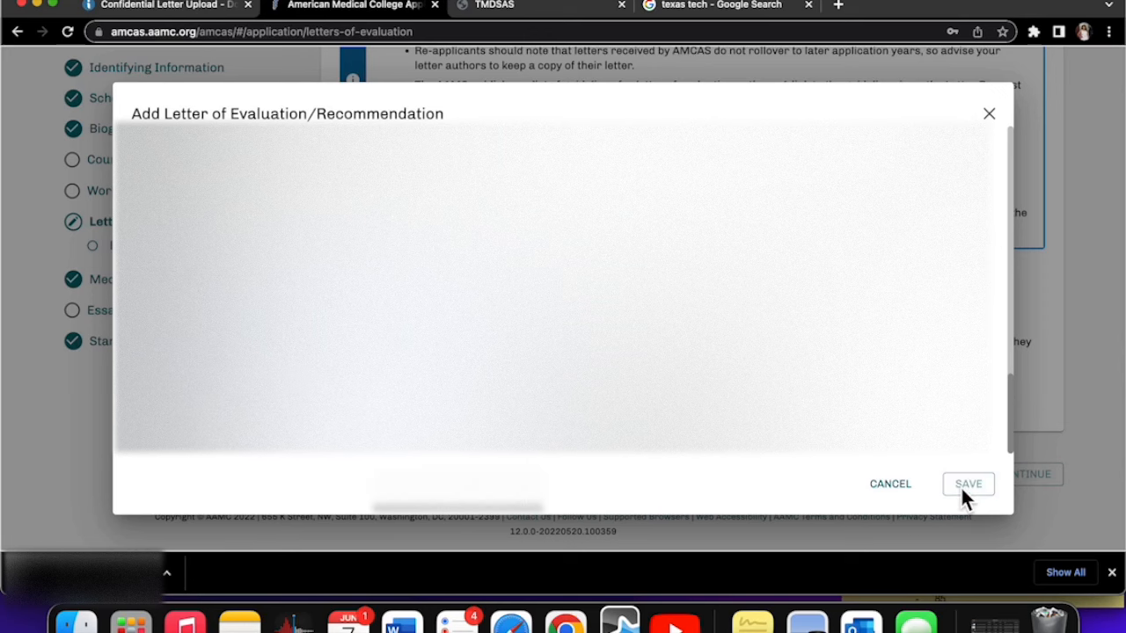
# - Save the letter entry to bring up the Letter Request Form reminder
pyautogui.click(967, 484)
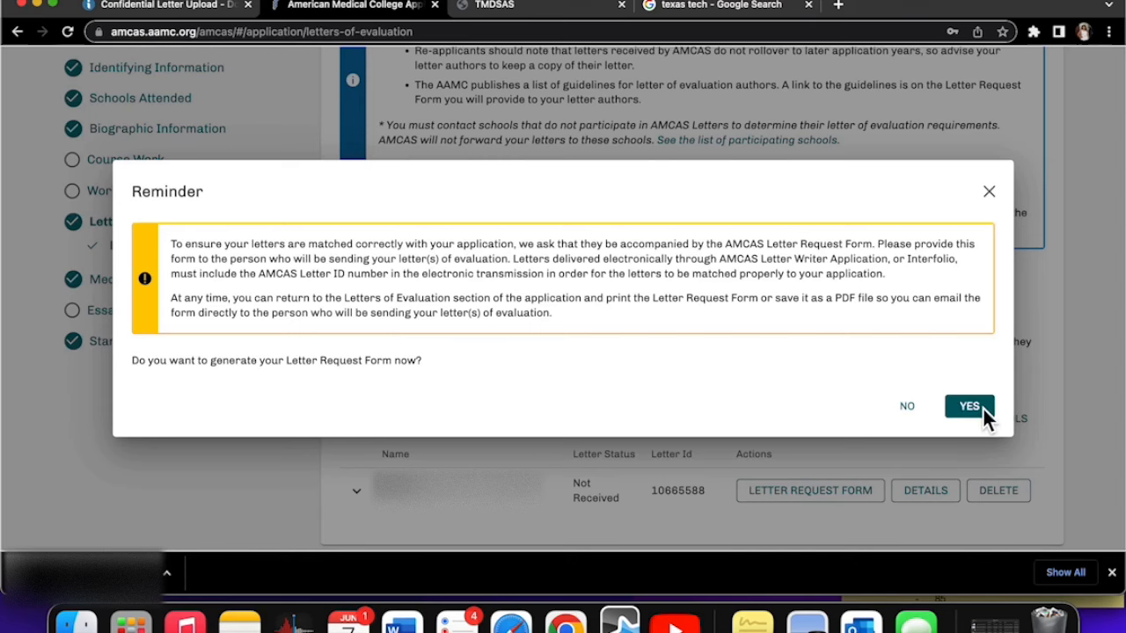
pyautogui.click(968, 406)
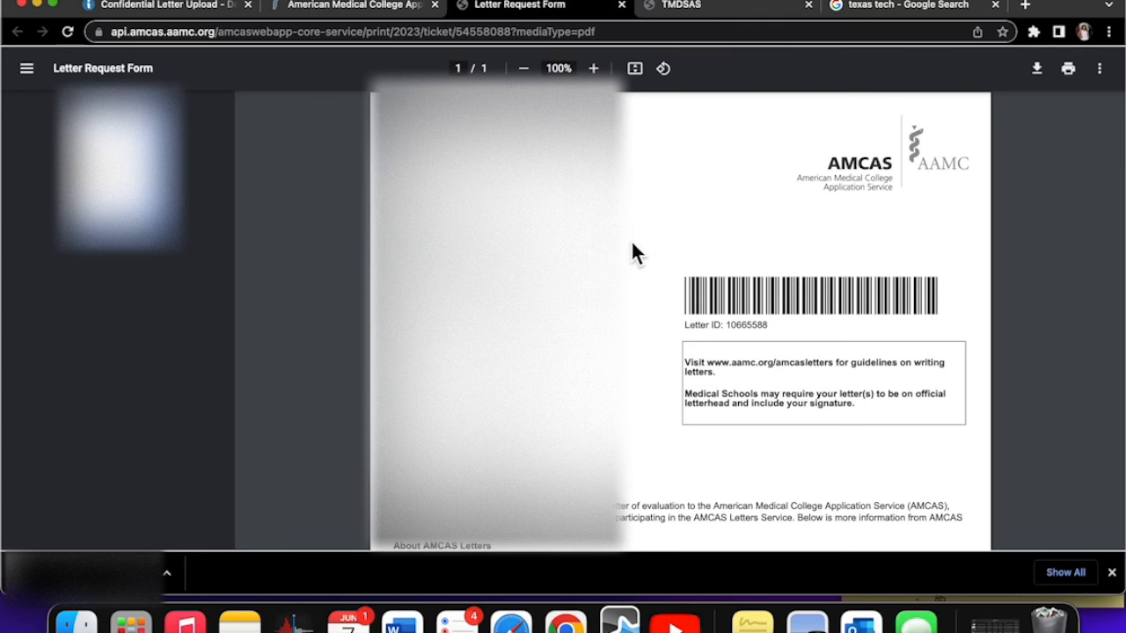
pyautogui.scroll(-3)
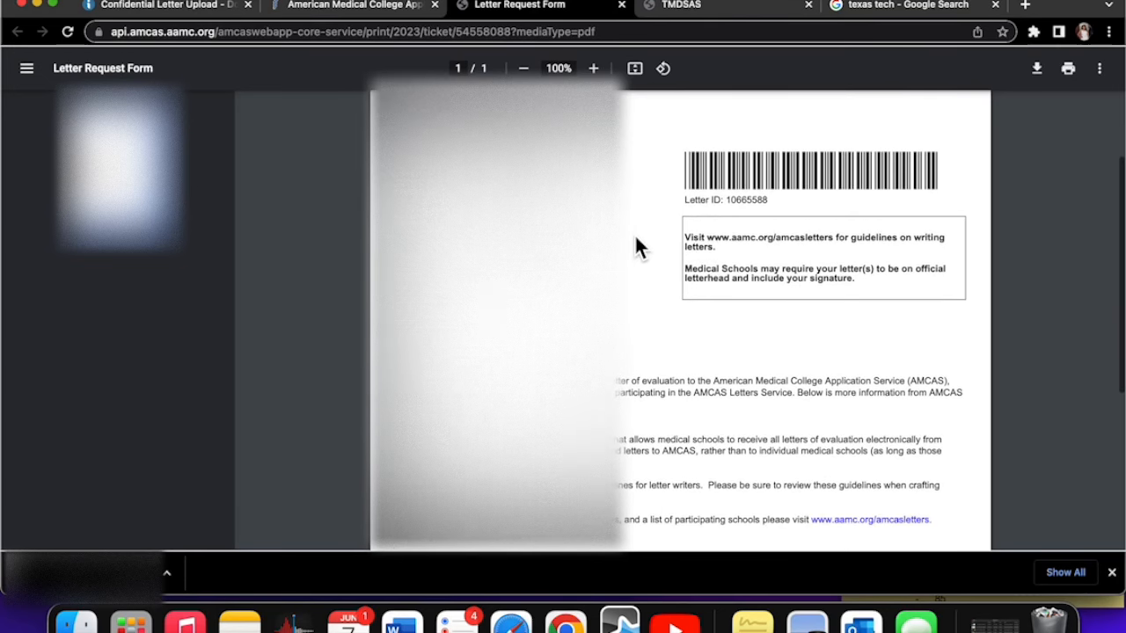
pyautogui.click(149, 6)
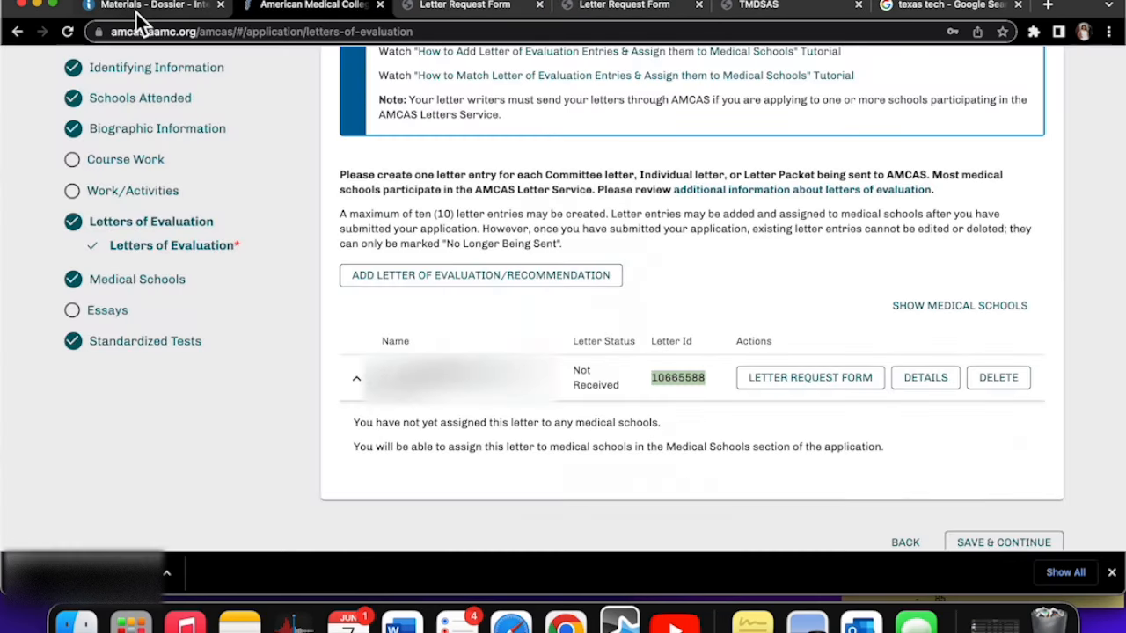
# - Switch to the Interfolio Dossier tab showing the Deliveries page
pyautogui.click(150, 8)
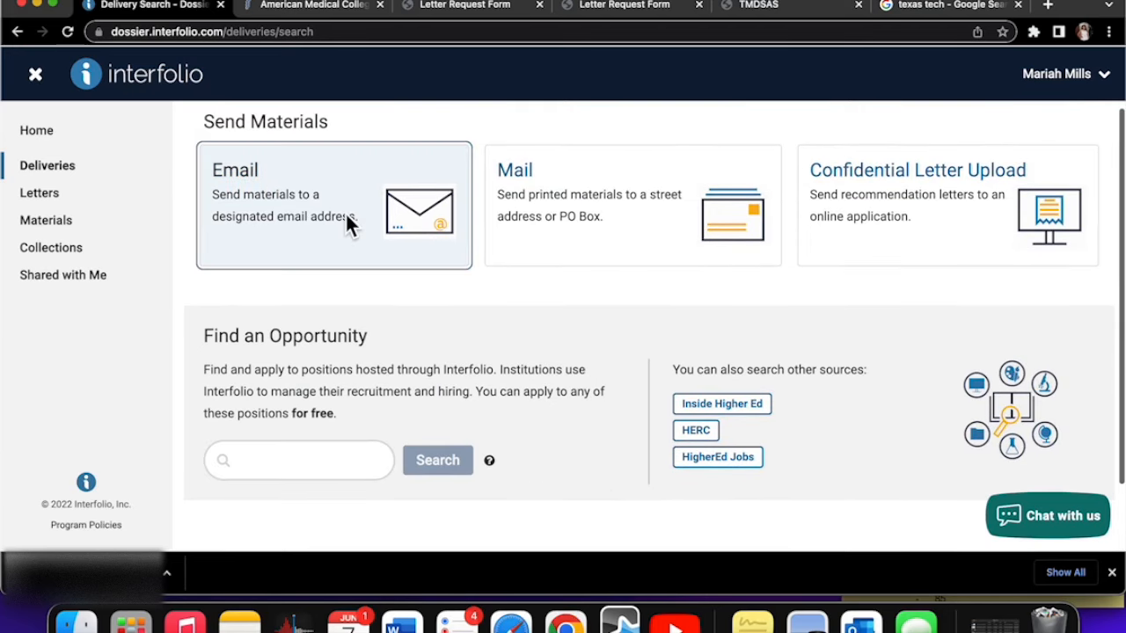
pyautogui.moveTo(883, 243)
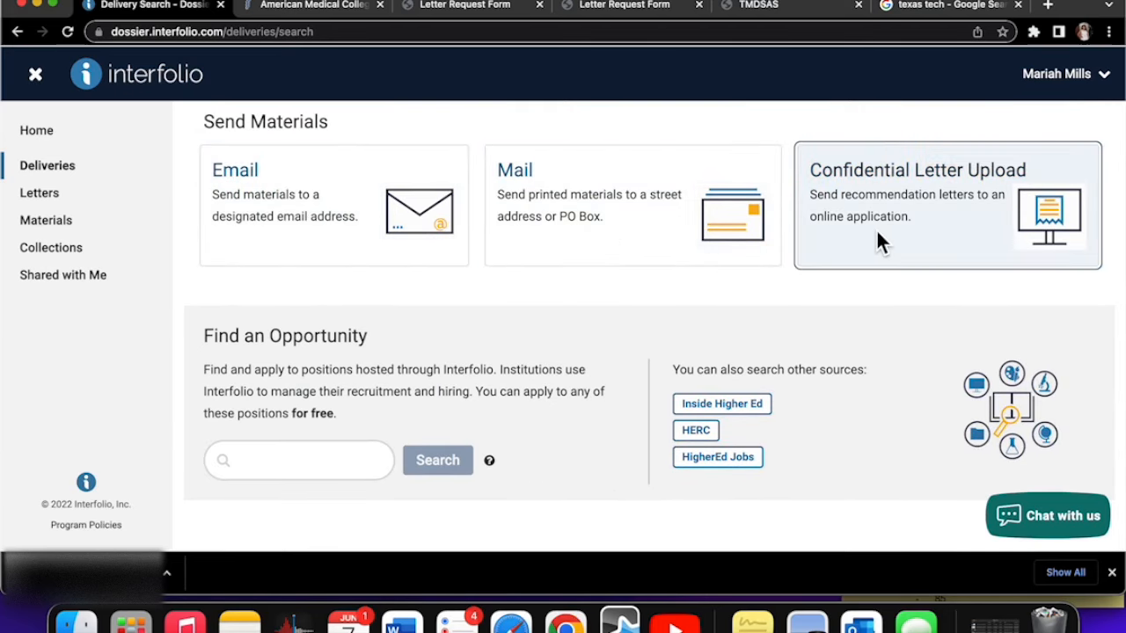
pyautogui.moveTo(875, 244)
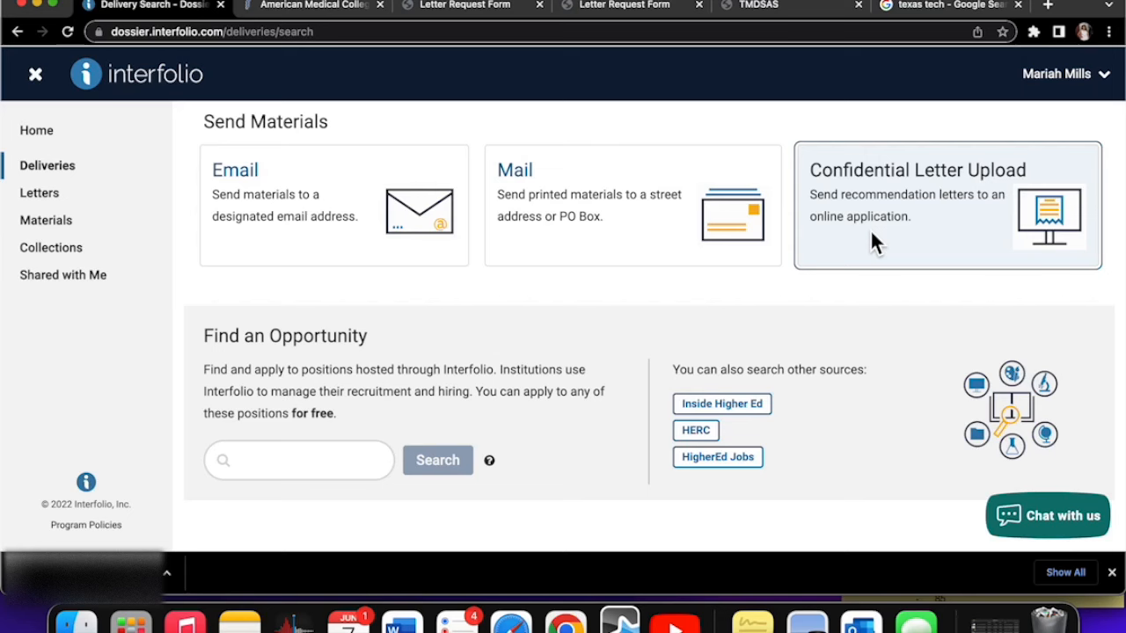
# - Search opportunities for 'amcas', listing the 2021, 2022 and 2023 AMCAS letter positions
pyautogui.scroll(-3)
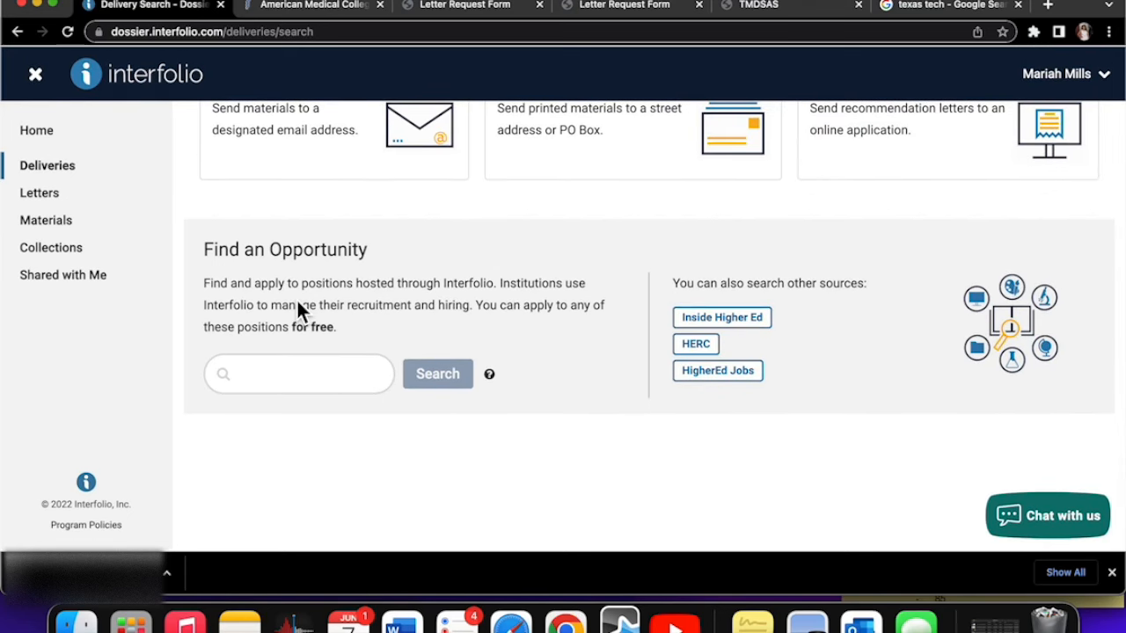
pyautogui.write('a')
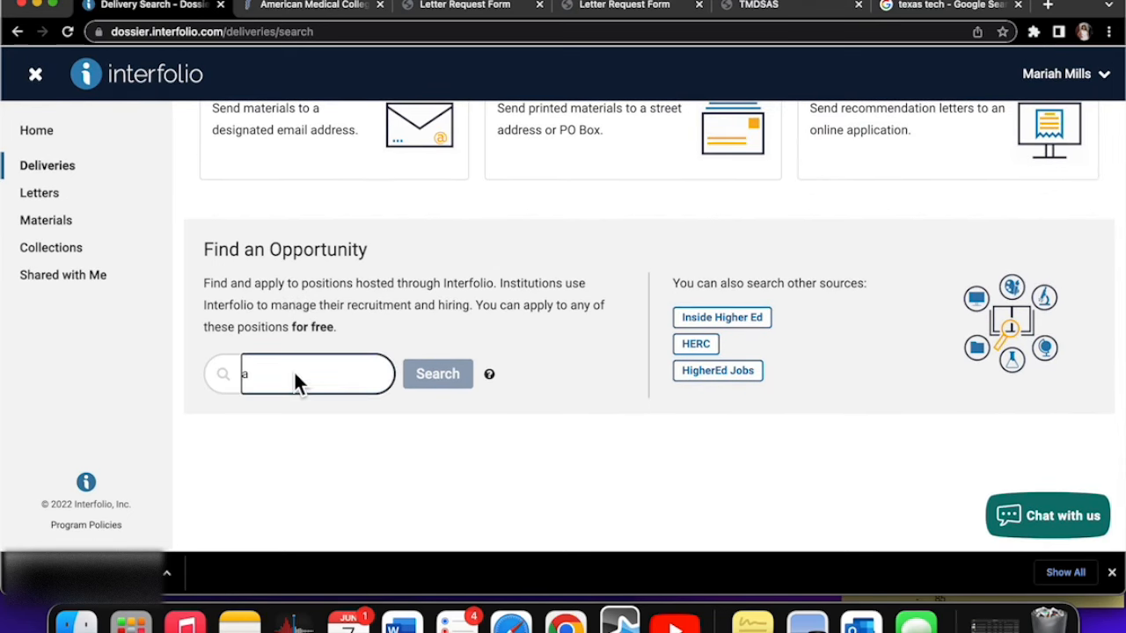
pyautogui.write('mcas')
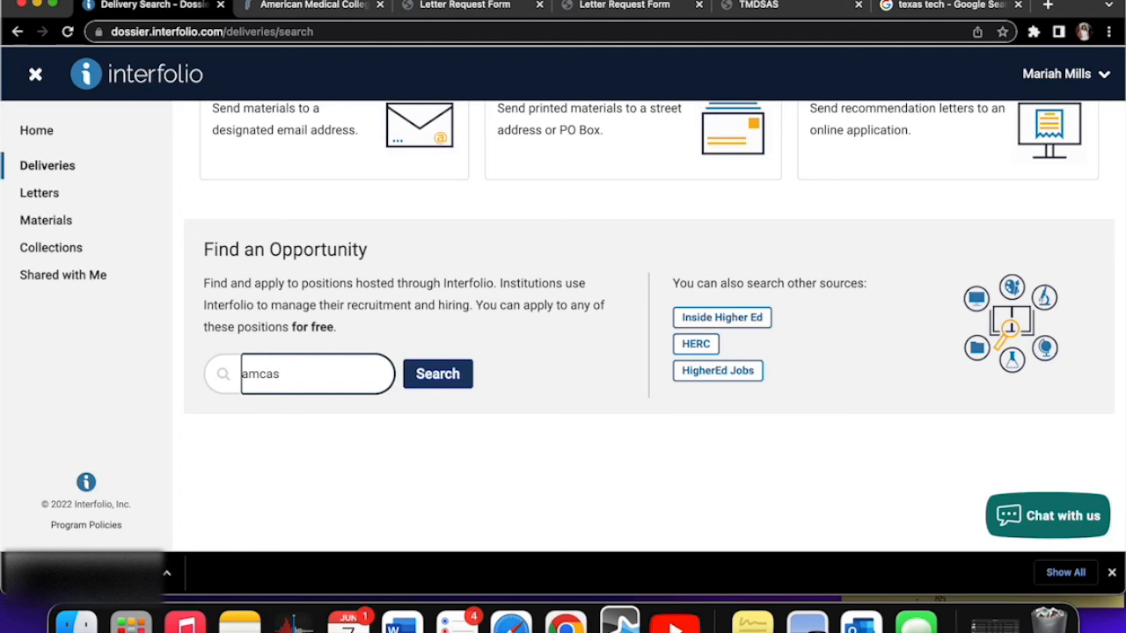
pyautogui.click(437, 373)
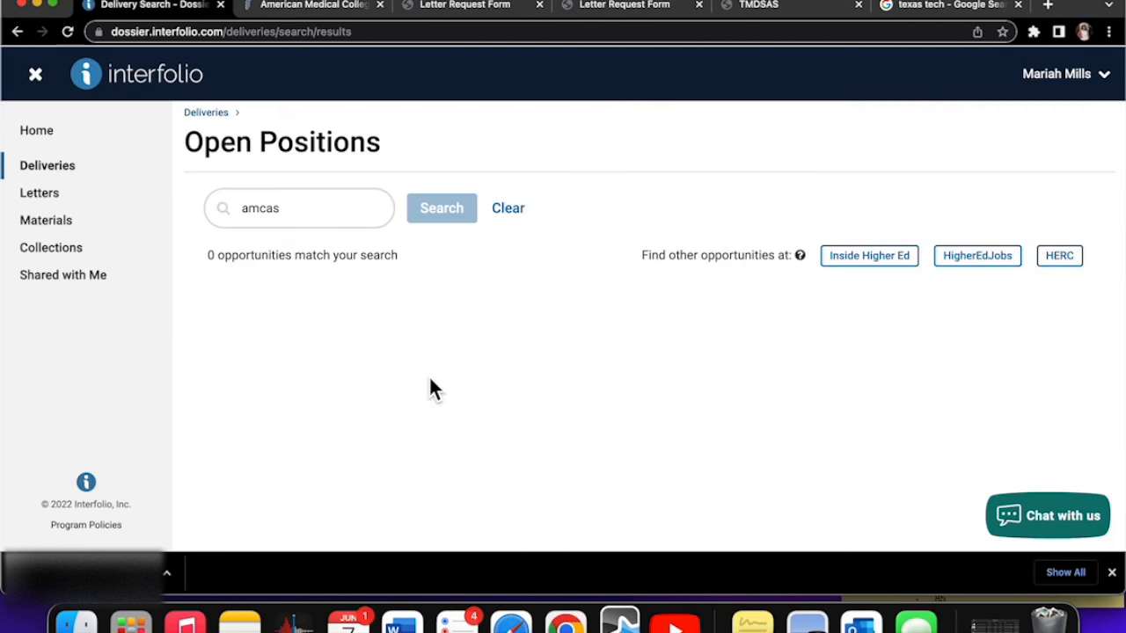
pyautogui.click(442, 207)
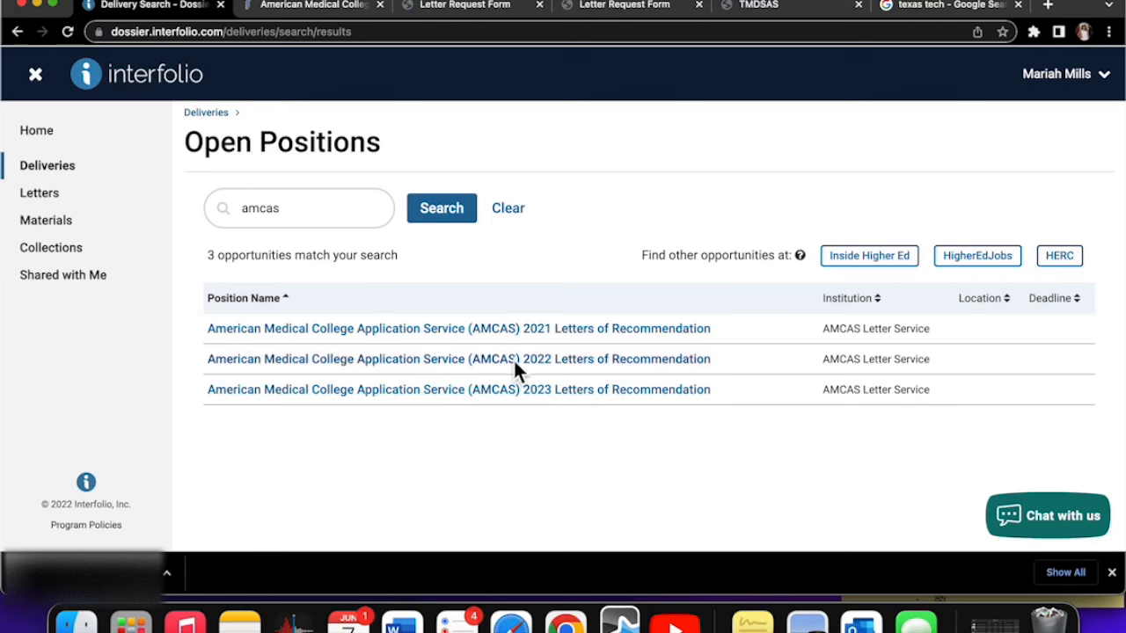
pyautogui.moveTo(427, 357)
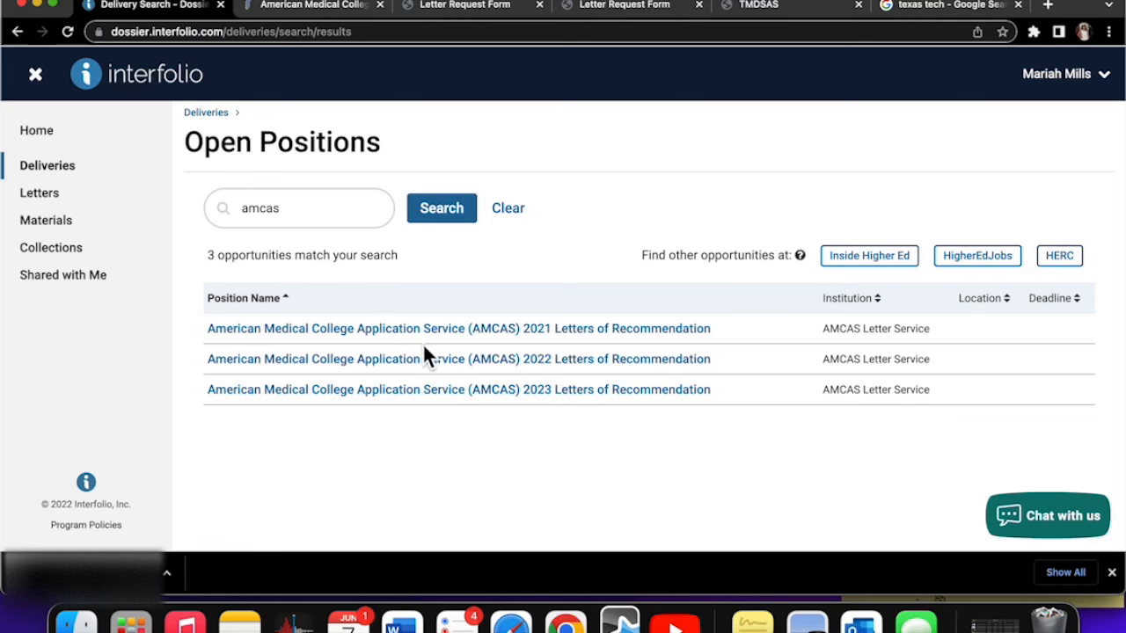
pyautogui.moveTo(451, 350)
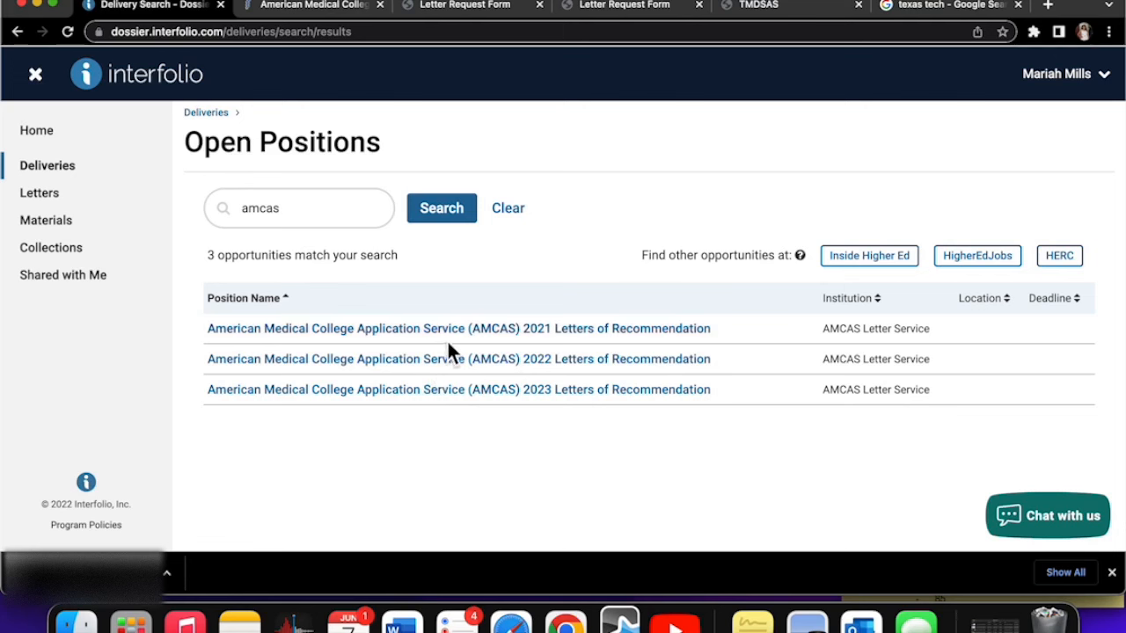
pyautogui.moveTo(547, 341)
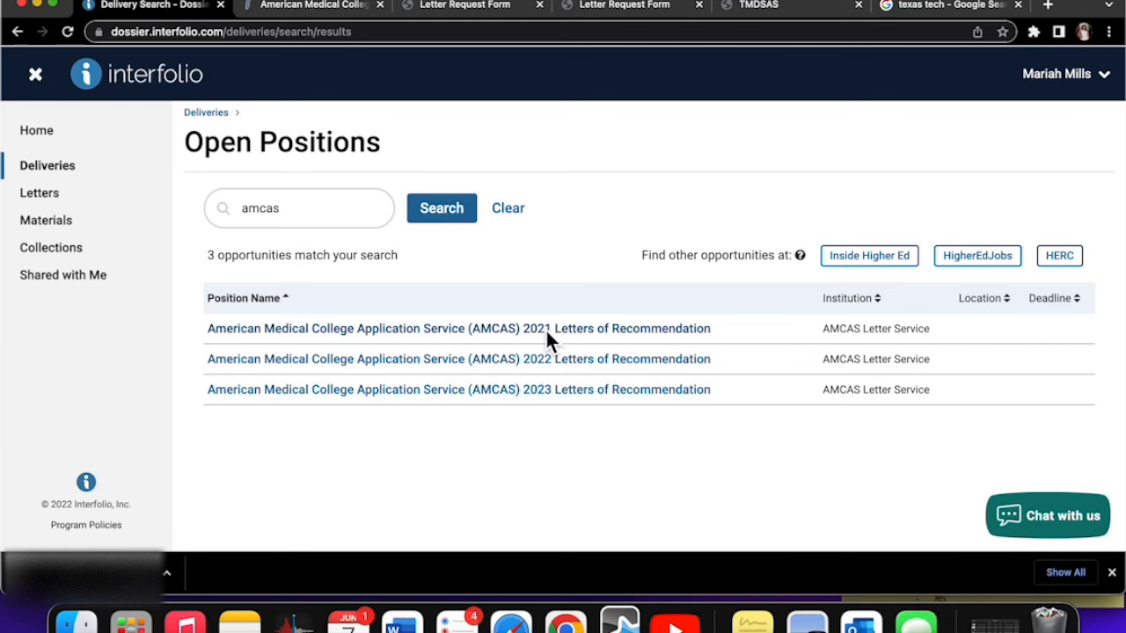
pyautogui.moveTo(550, 346)
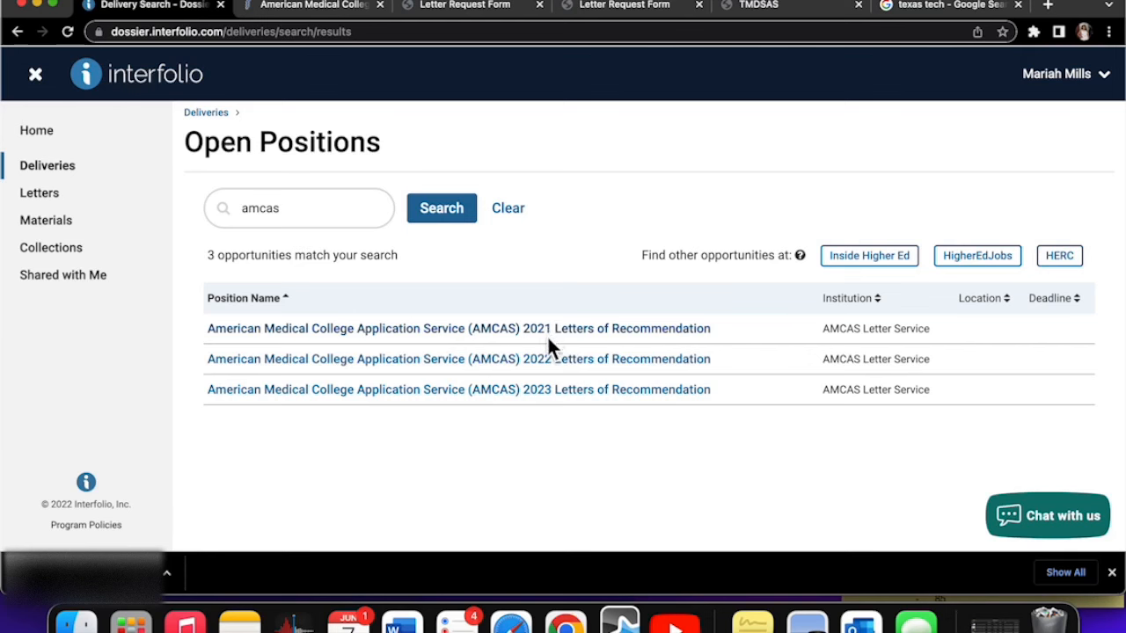
pyautogui.moveTo(563, 332)
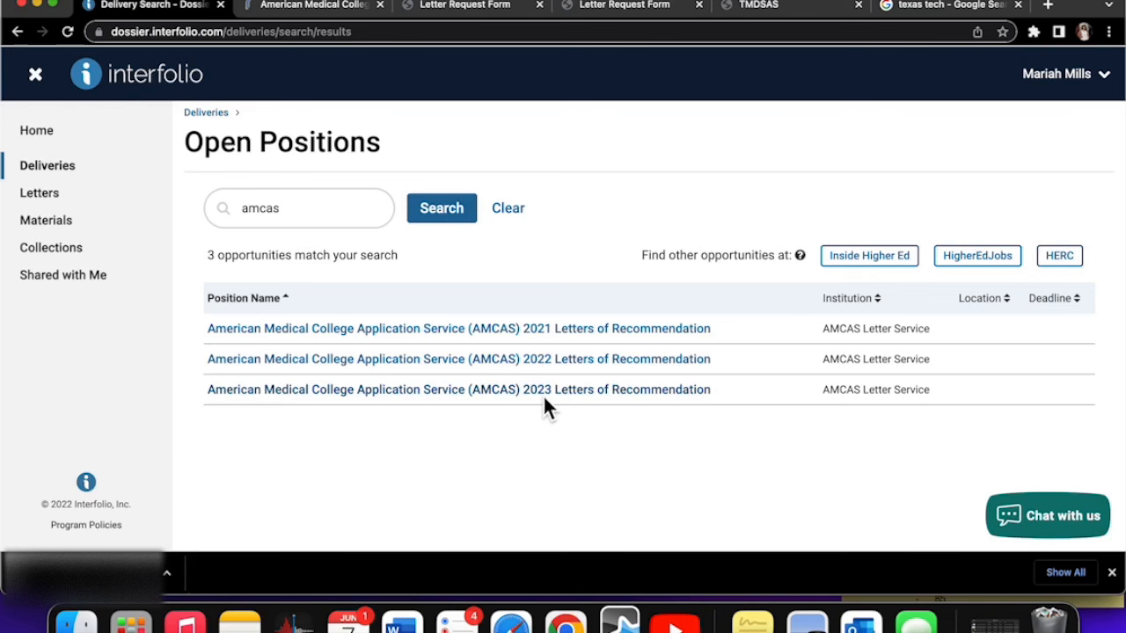
pyautogui.moveTo(537, 387)
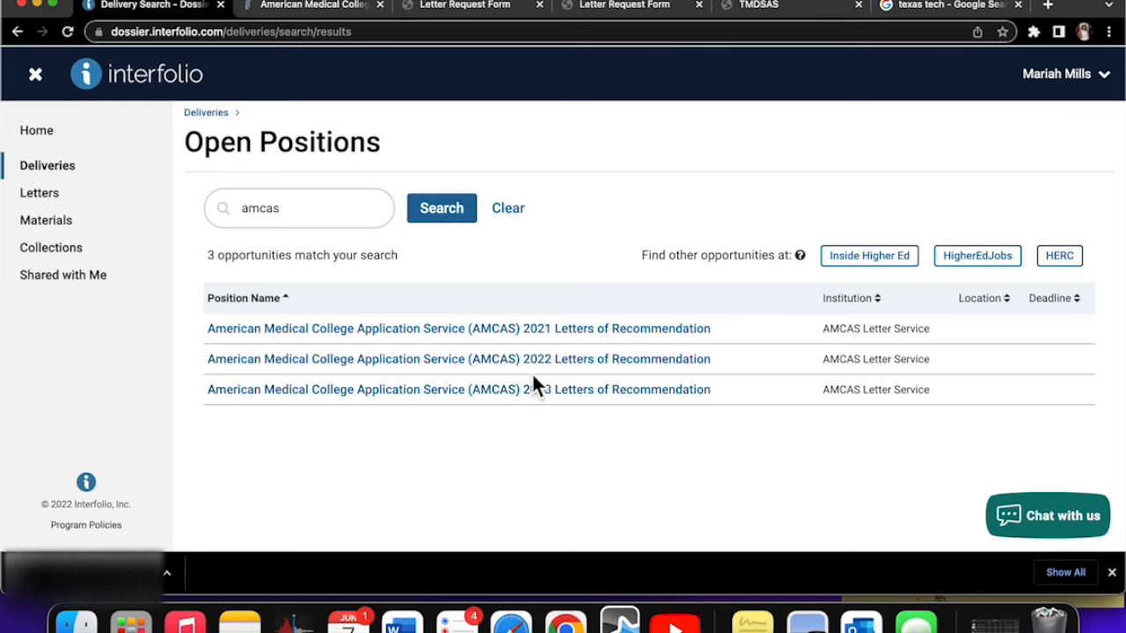
# - Start an application to the AMCAS 2022 Letters of Recommendation position
pyautogui.click(457, 359)
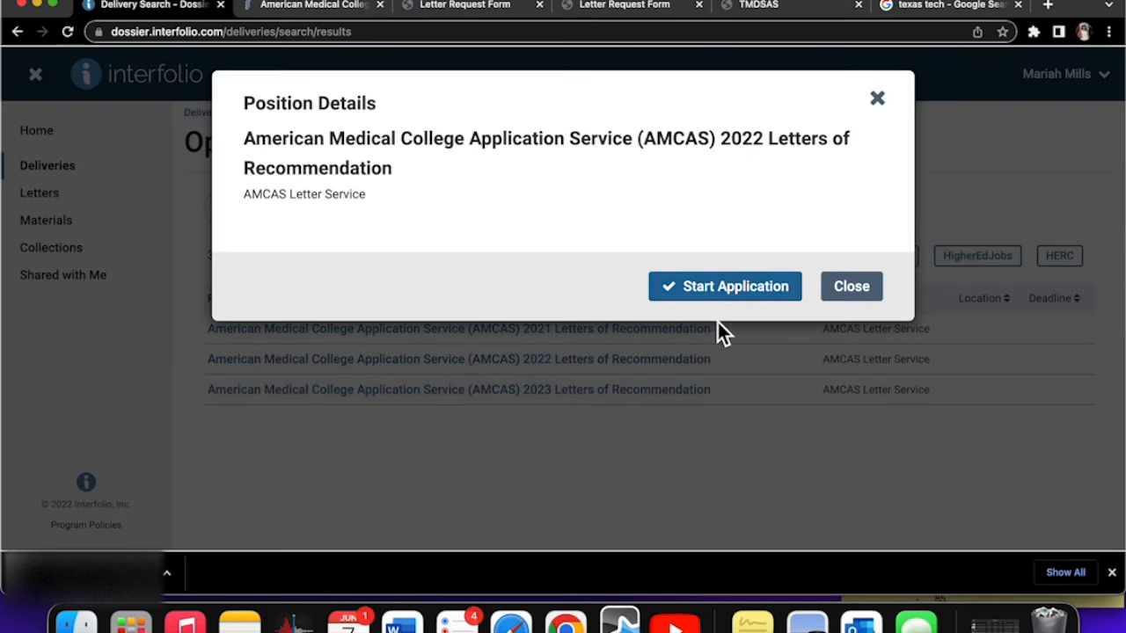
pyautogui.moveTo(726, 287)
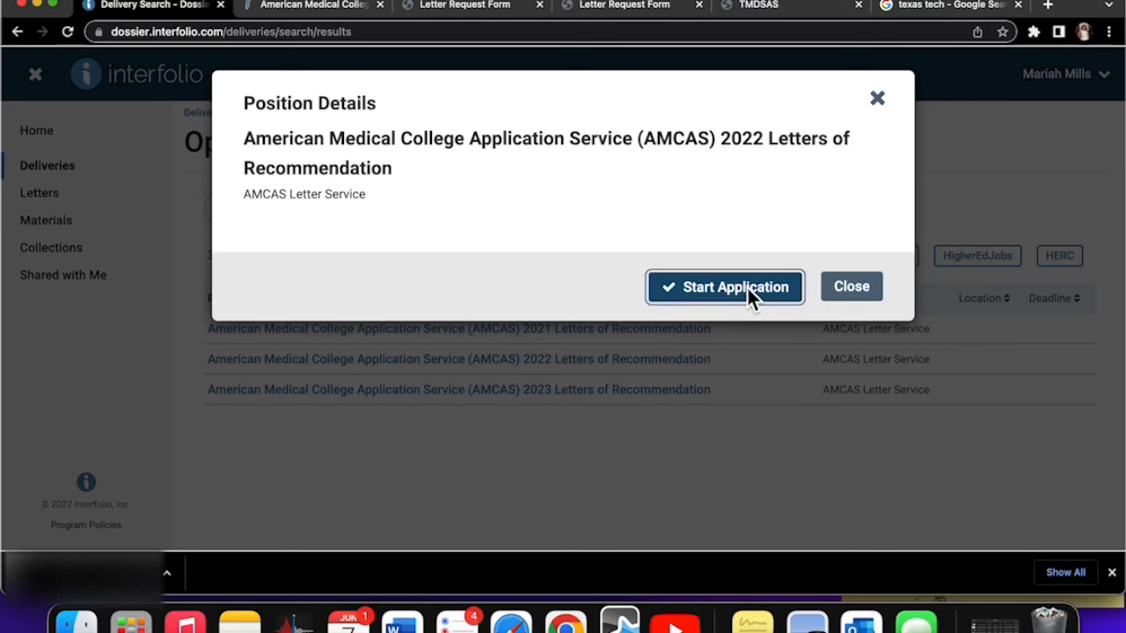
pyautogui.click(724, 286)
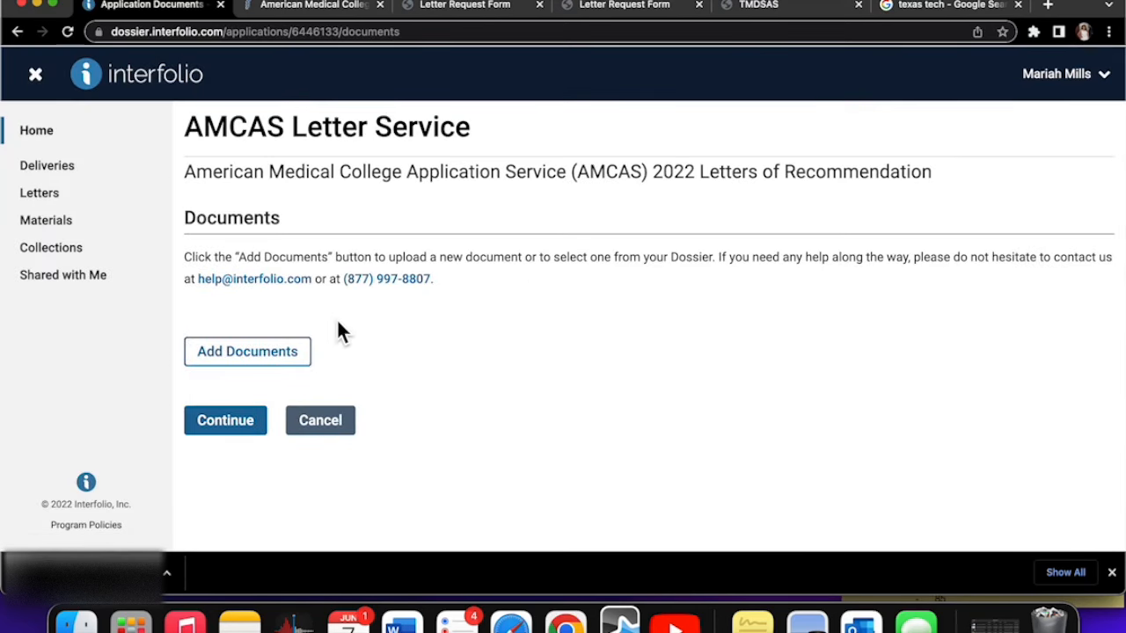
pyautogui.moveTo(528, 202)
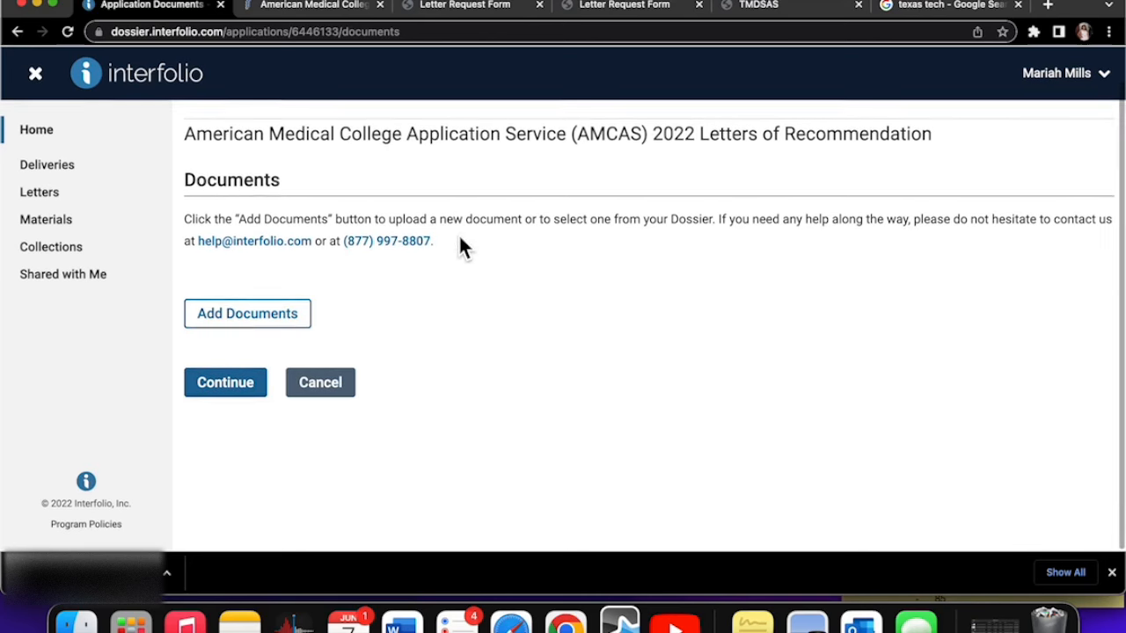
pyautogui.moveTo(668, 220)
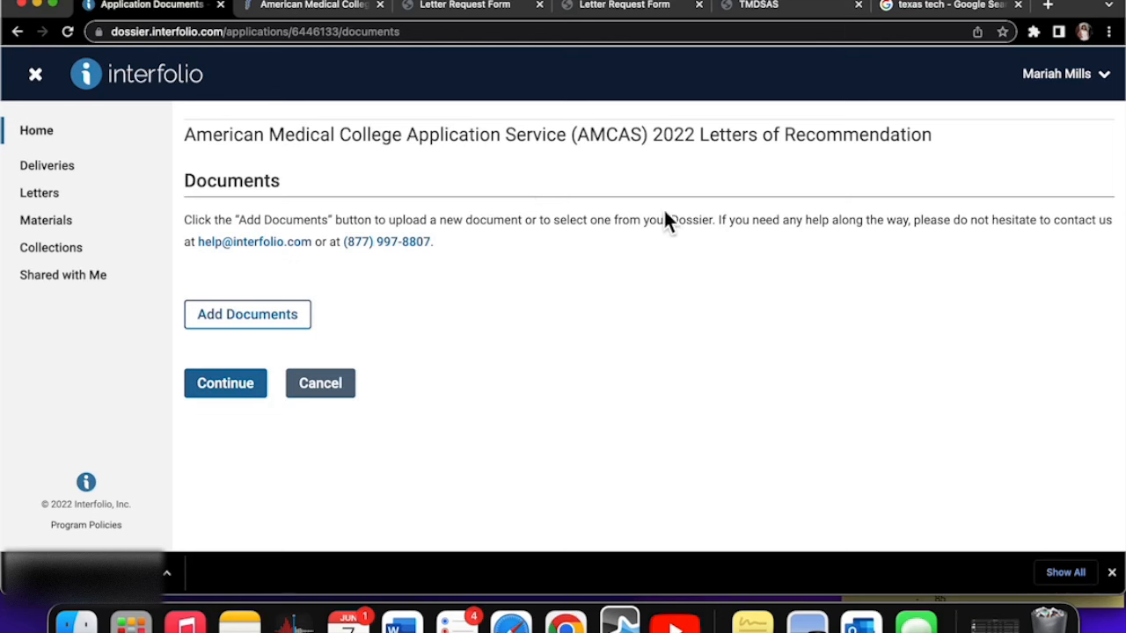
pyautogui.moveTo(247, 314)
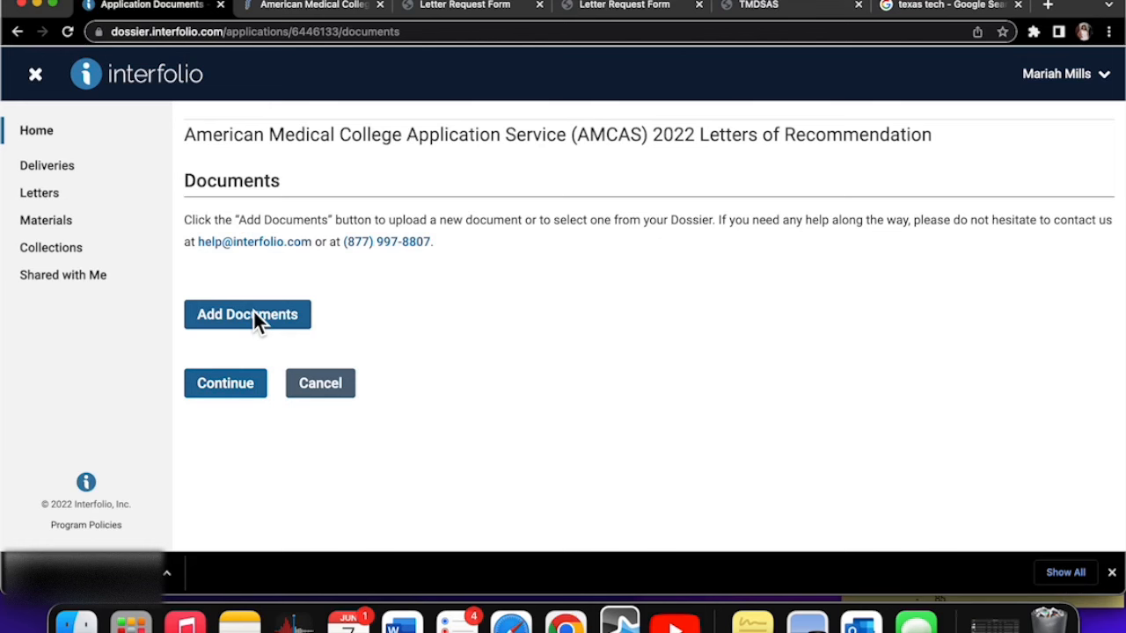
pyautogui.moveTo(226, 384)
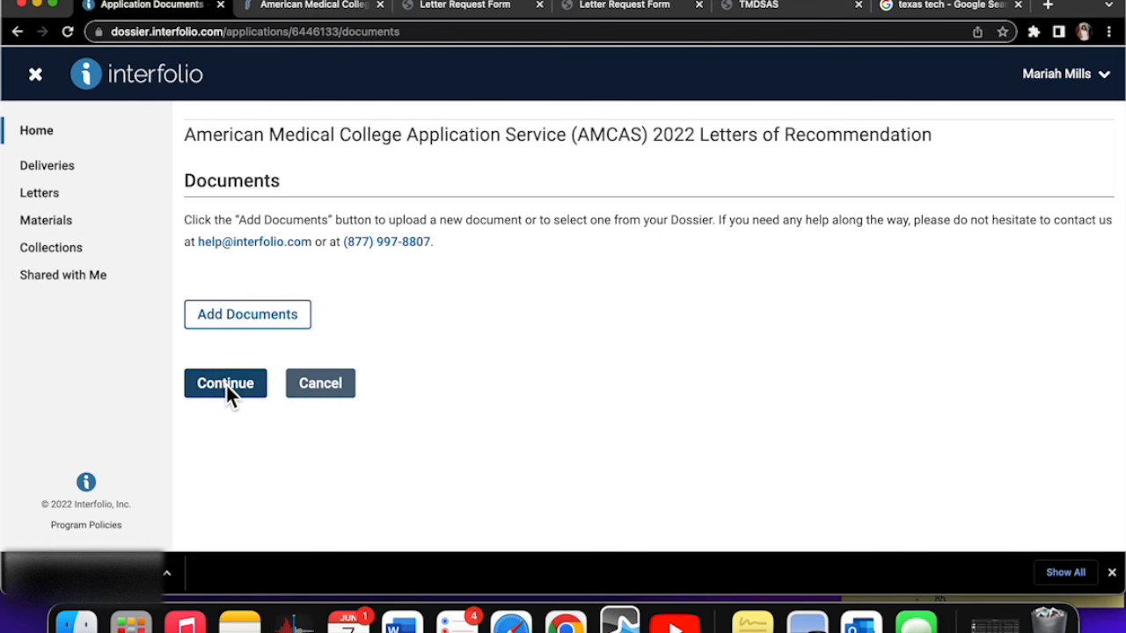
# - Attach the confidential recommendation letter from the dossier to the application's documents
pyautogui.click(247, 314)
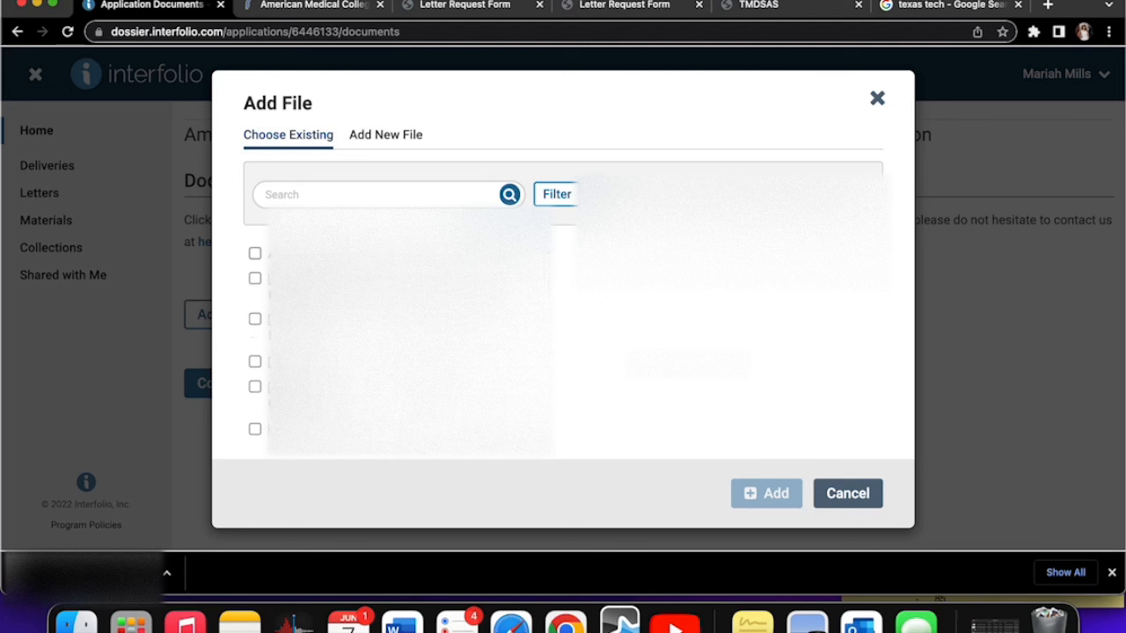
pyautogui.click(255, 319)
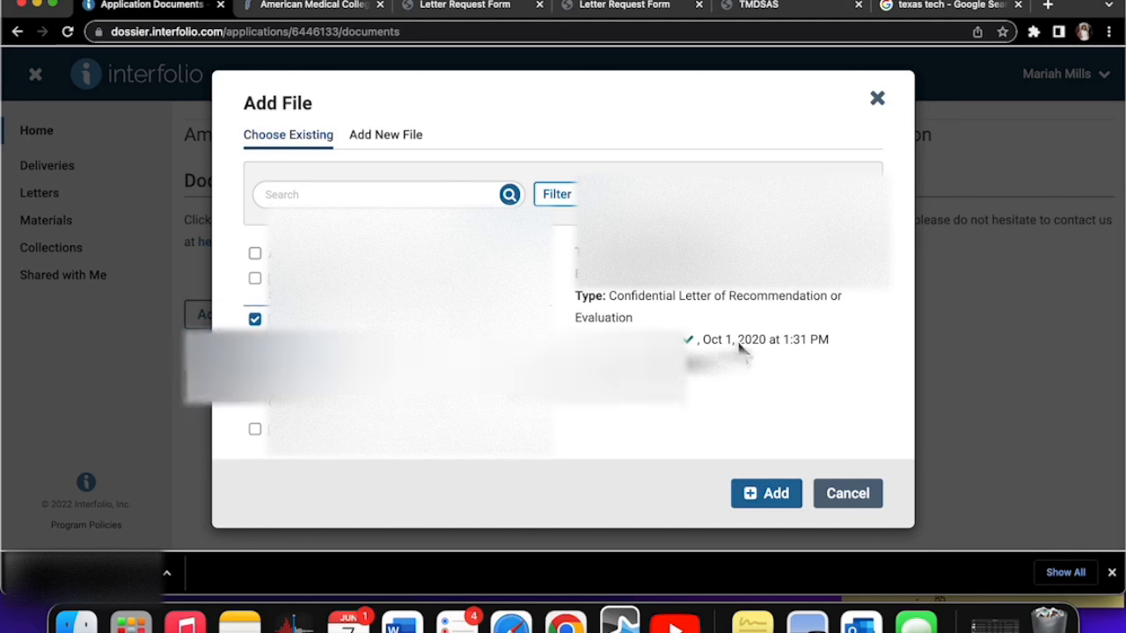
pyautogui.moveTo(818, 502)
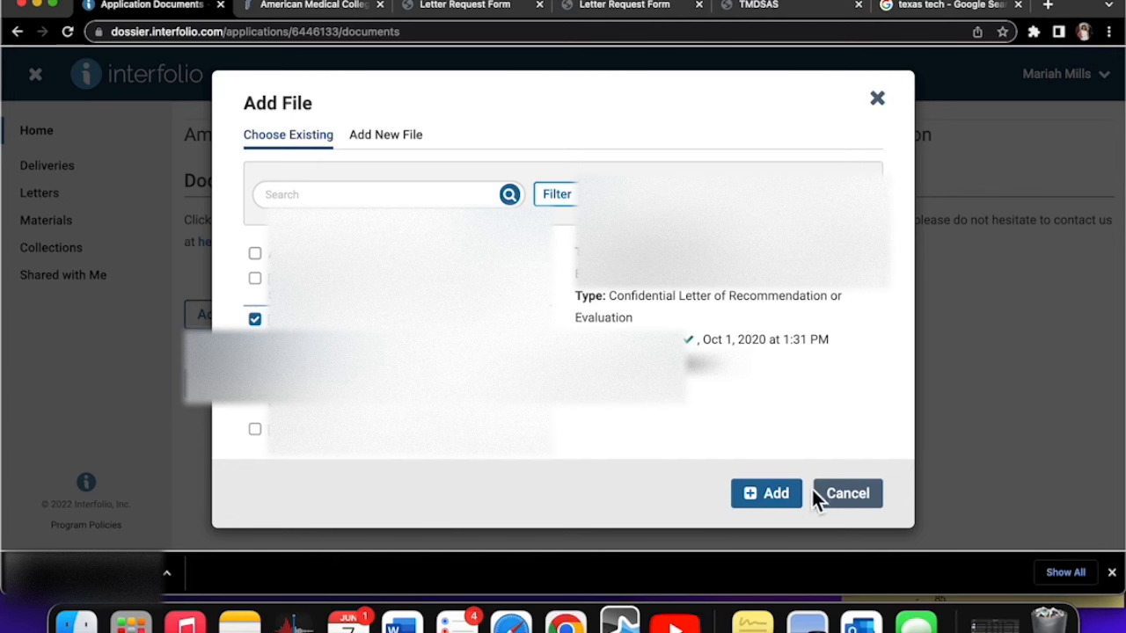
pyautogui.click(767, 492)
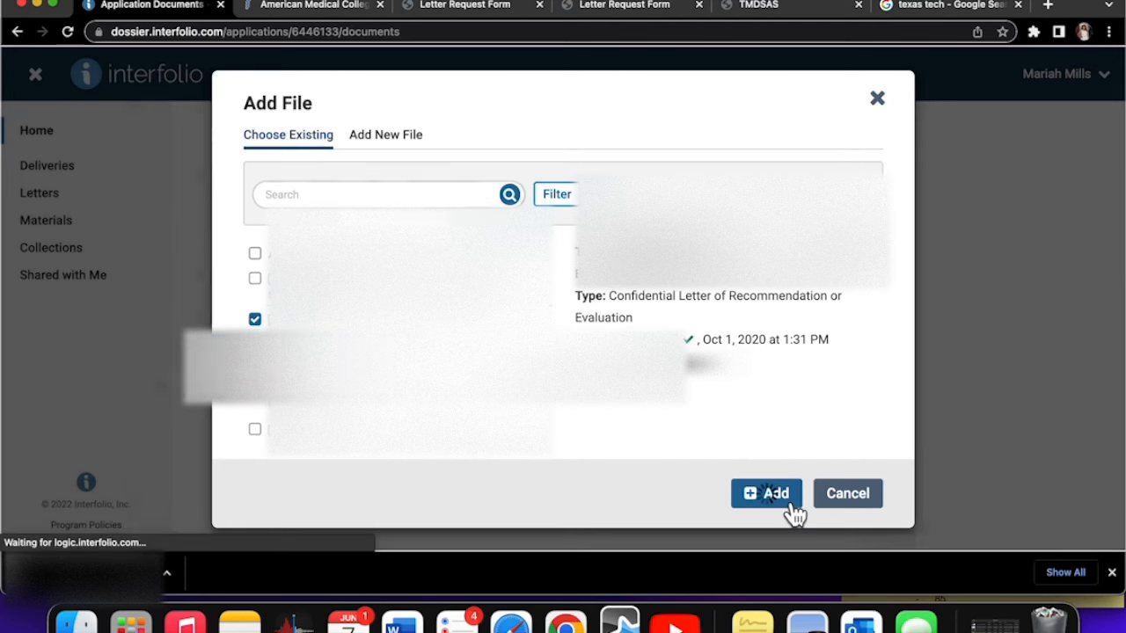
pyautogui.click(766, 493)
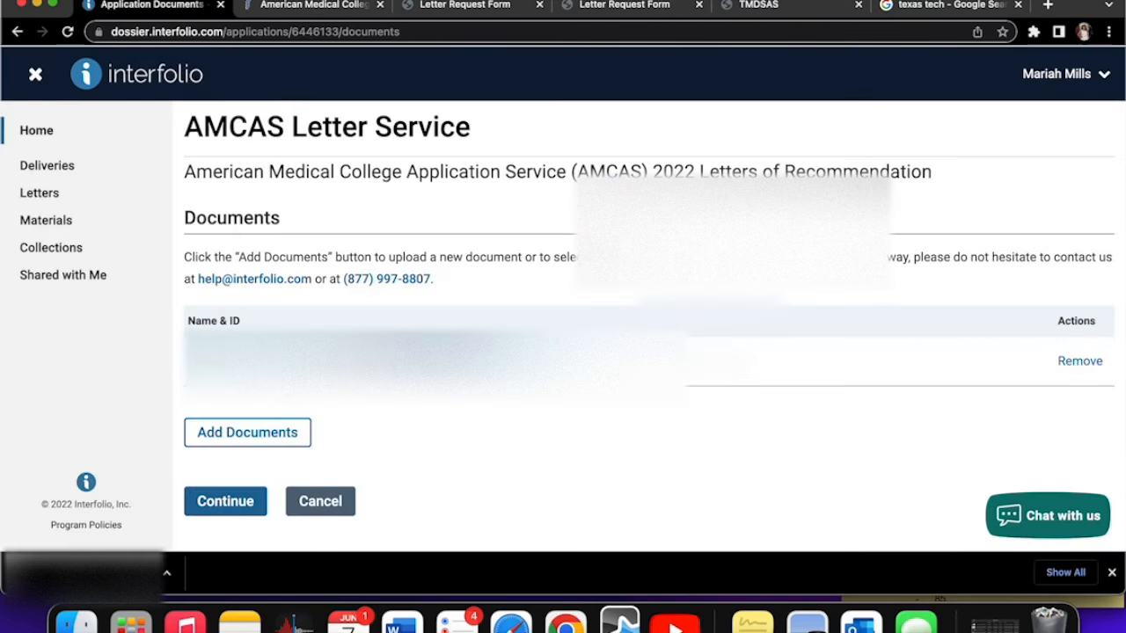
pyautogui.scroll(-3)
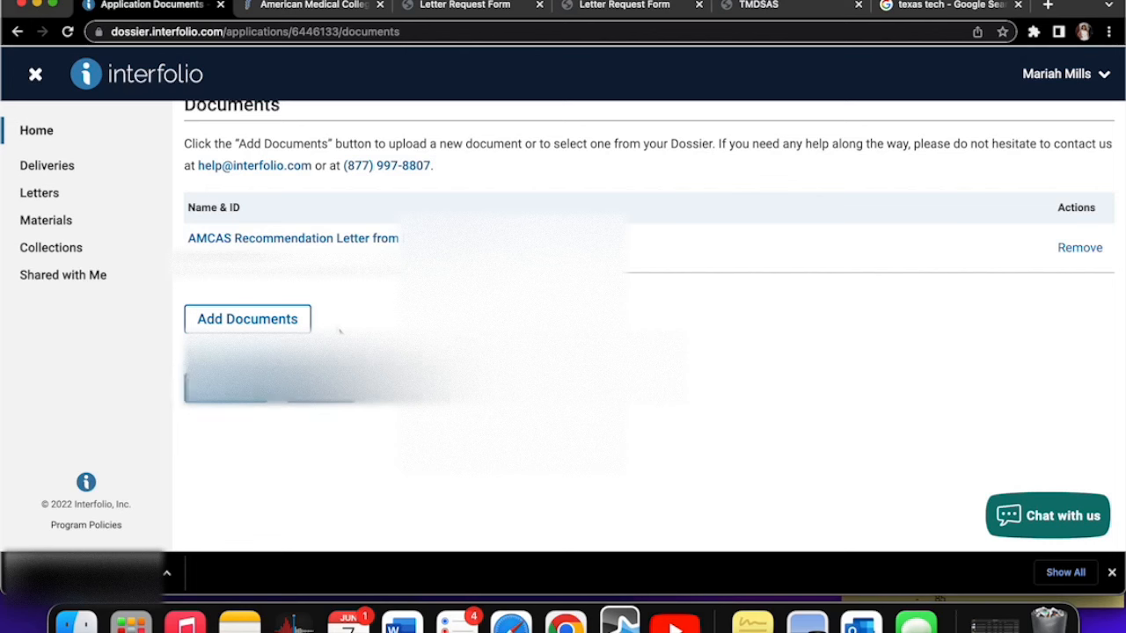
pyautogui.click(247, 318)
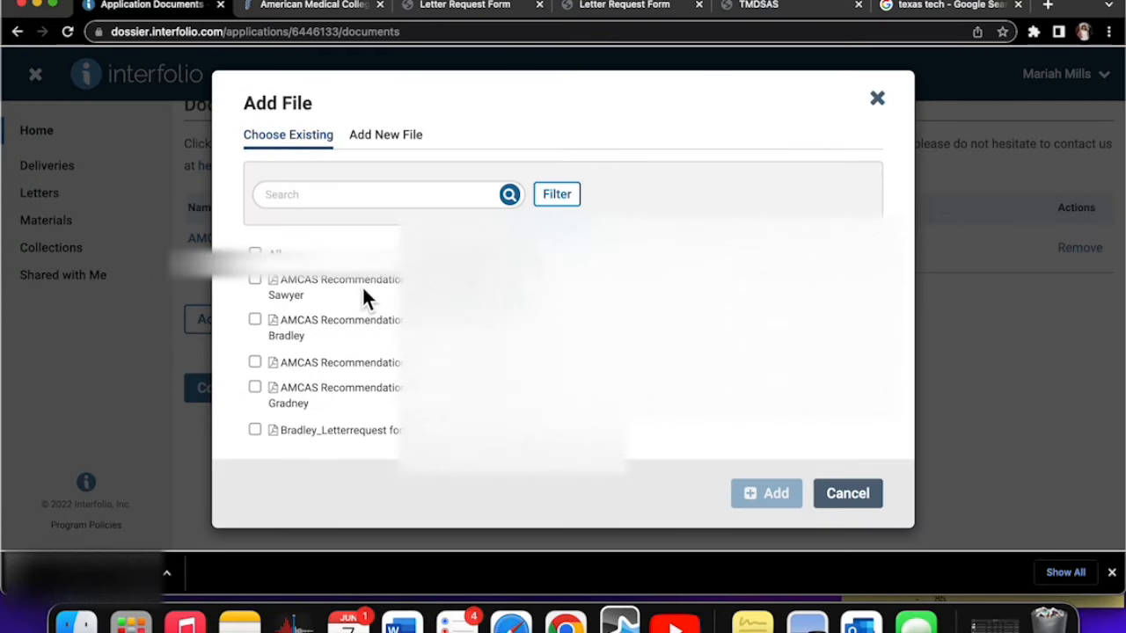
pyautogui.click(255, 279)
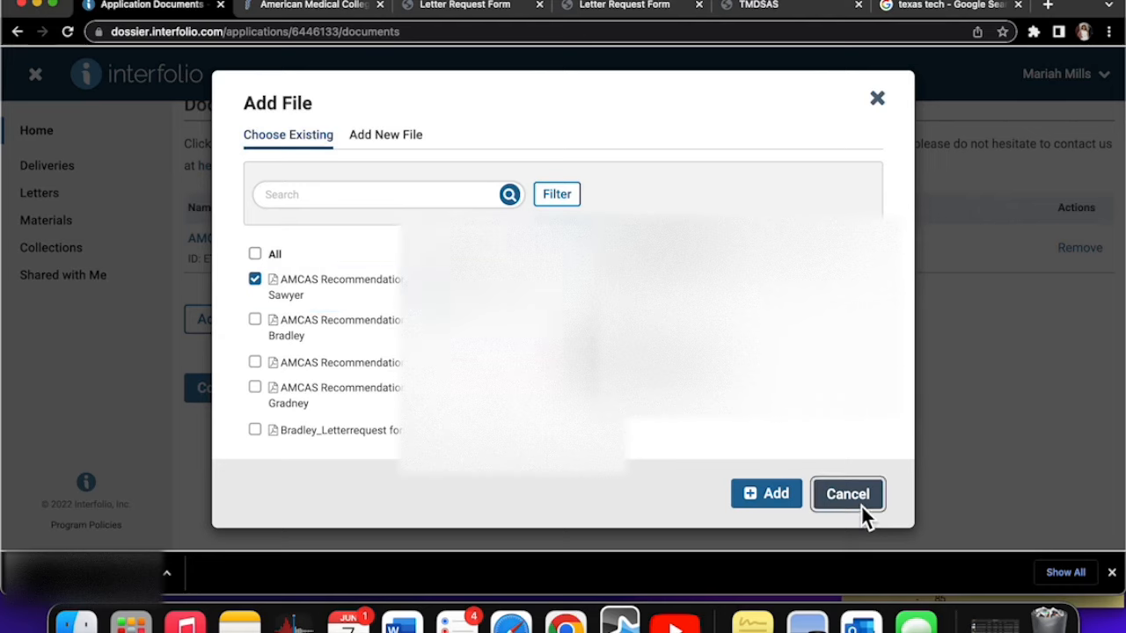
pyautogui.click(847, 493)
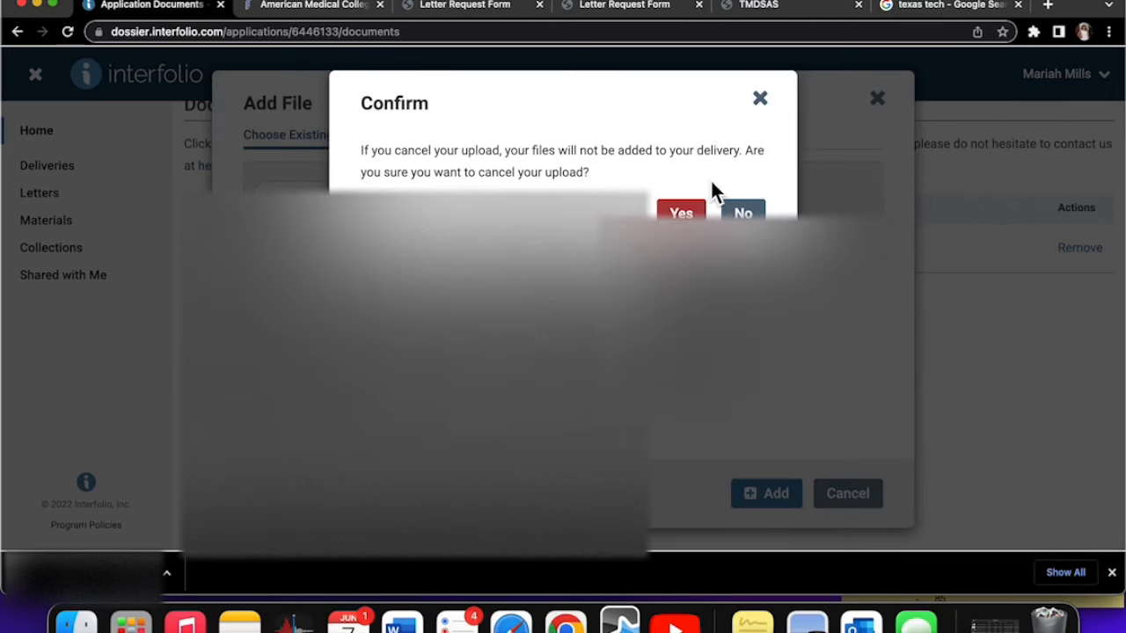
pyautogui.click(680, 213)
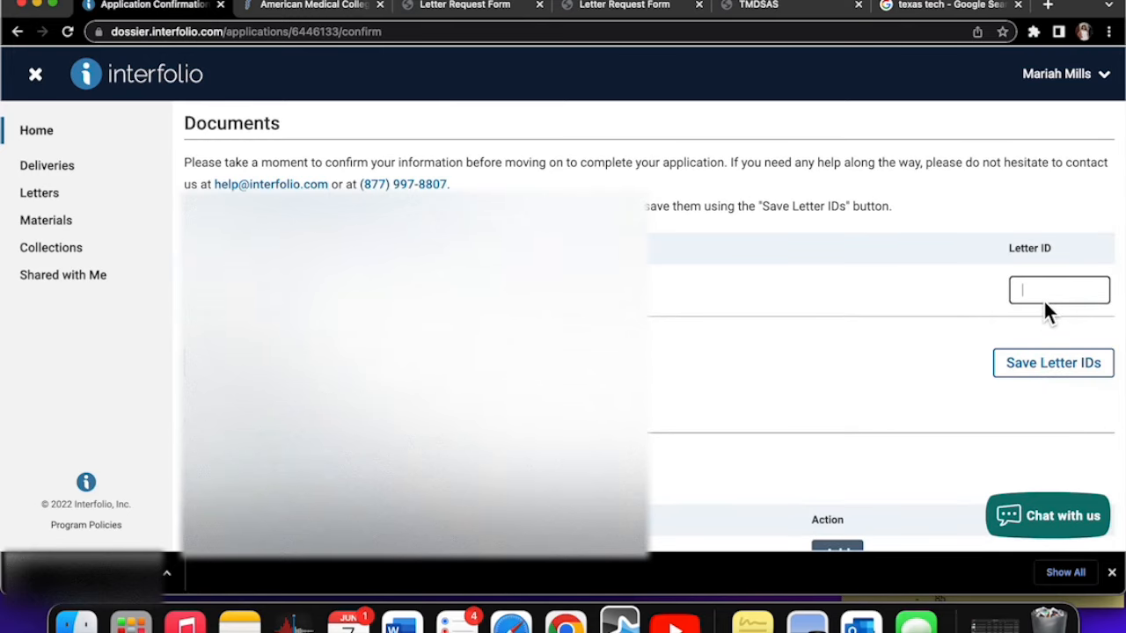
# - Enter and save Letter ID 10665588 for the attached letter
pyautogui.write('10665588')
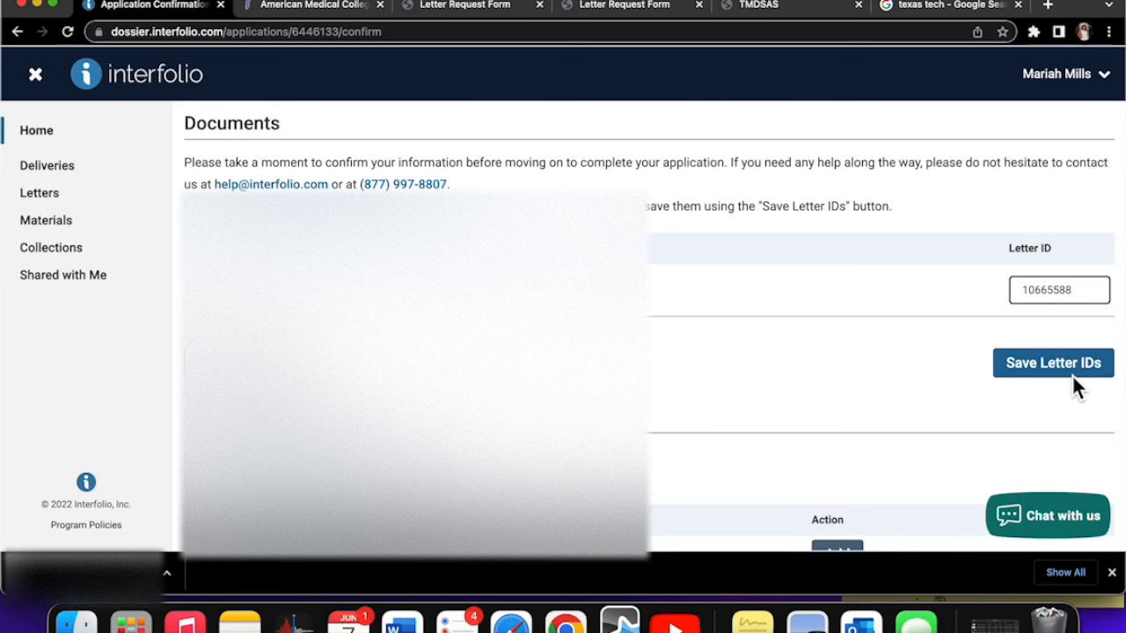
pyautogui.click(1053, 362)
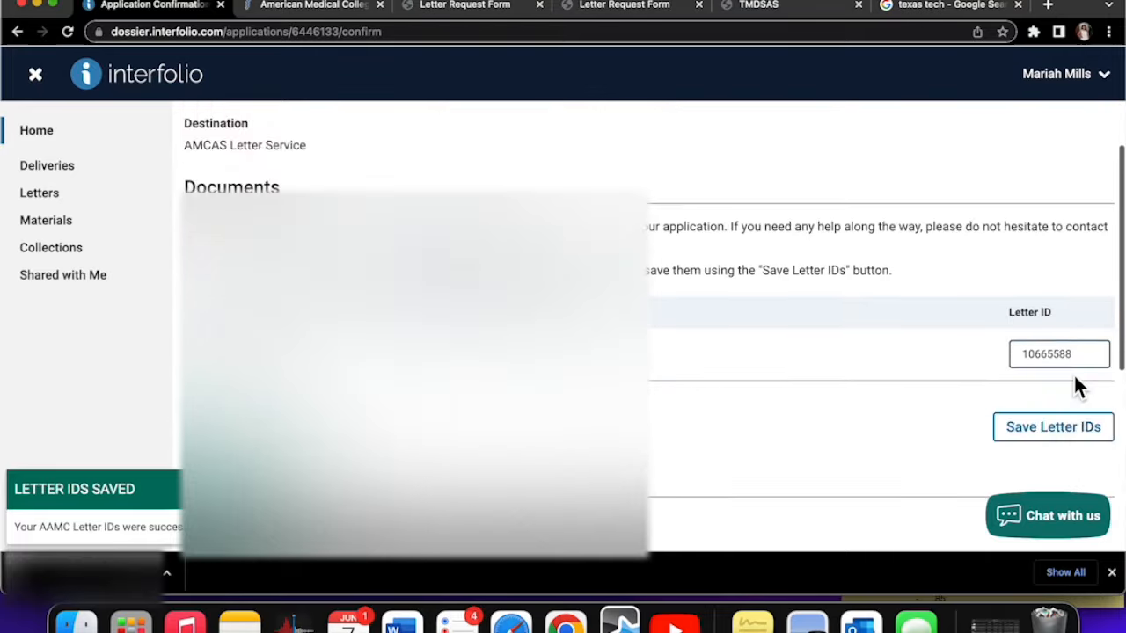
pyautogui.scroll(-3)
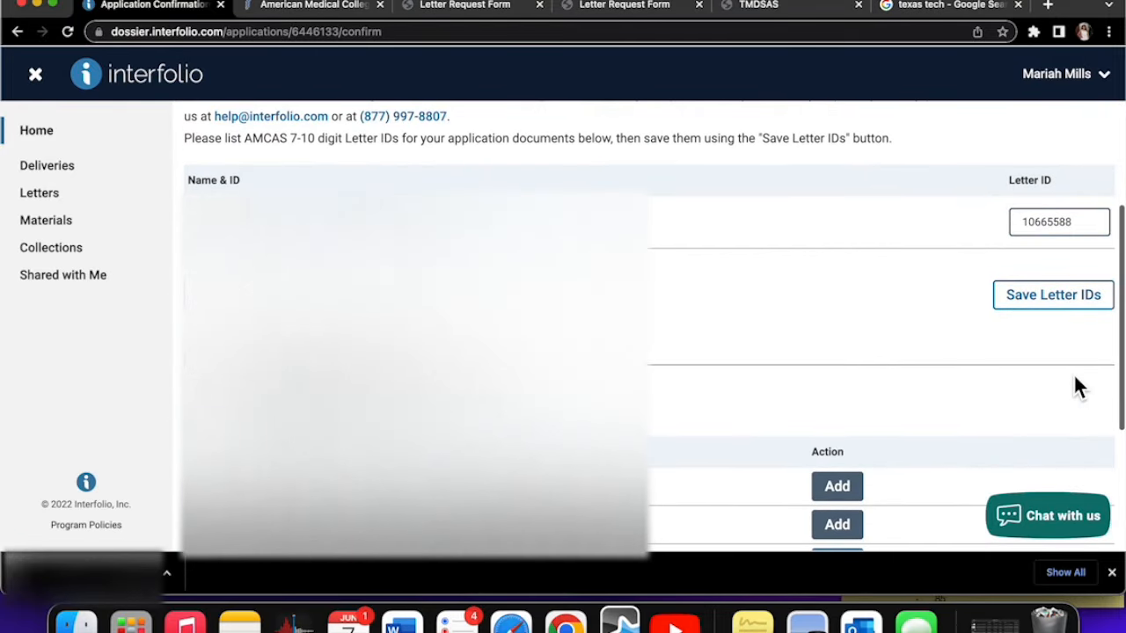
pyautogui.moveTo(1071, 387)
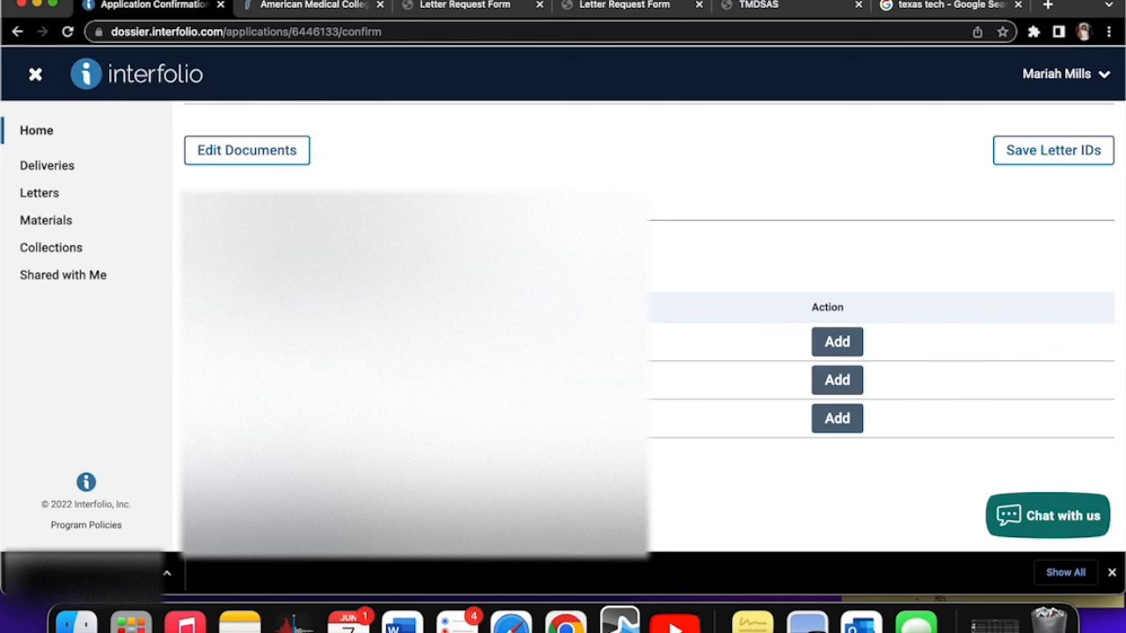
# - Mark the first application ID as Added for the AMCAS application
pyautogui.scroll(3)
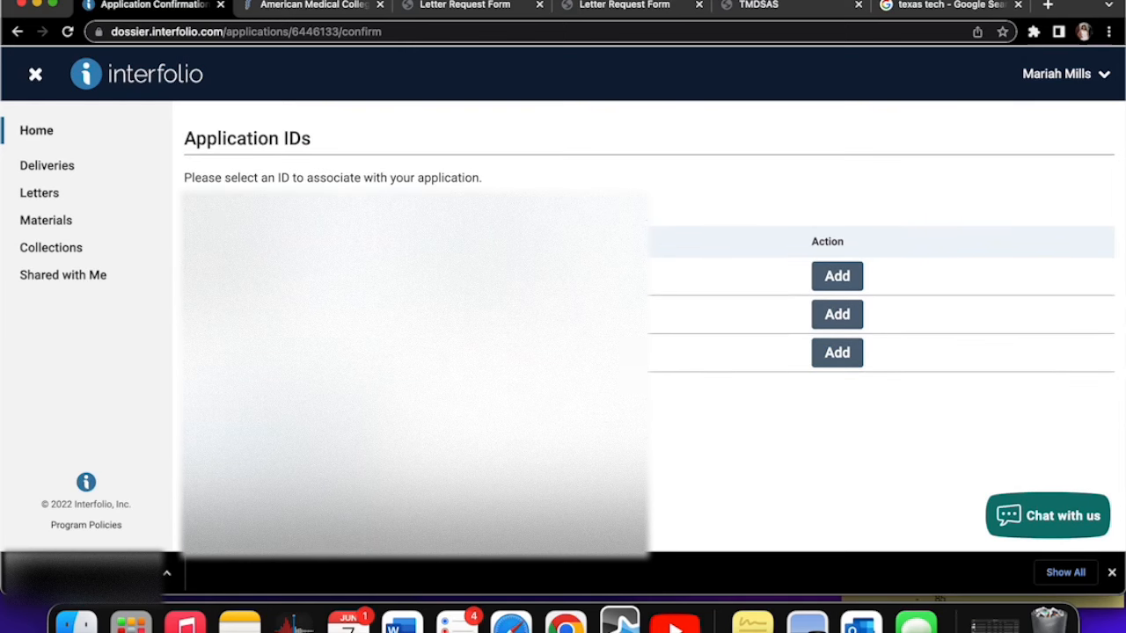
pyautogui.click(836, 276)
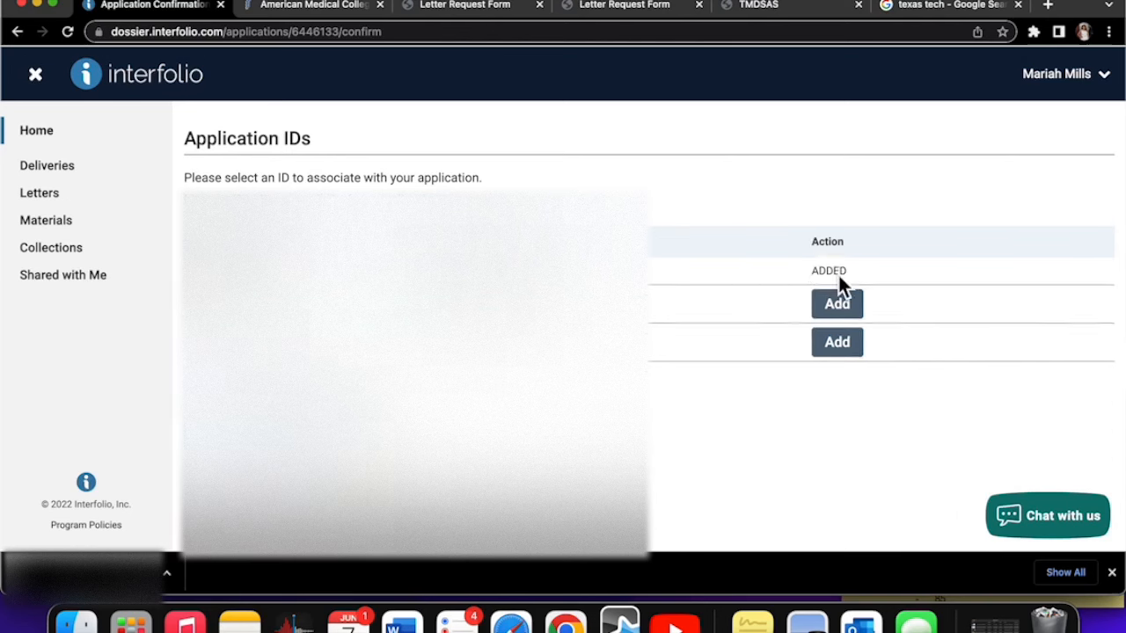
pyautogui.click(837, 303)
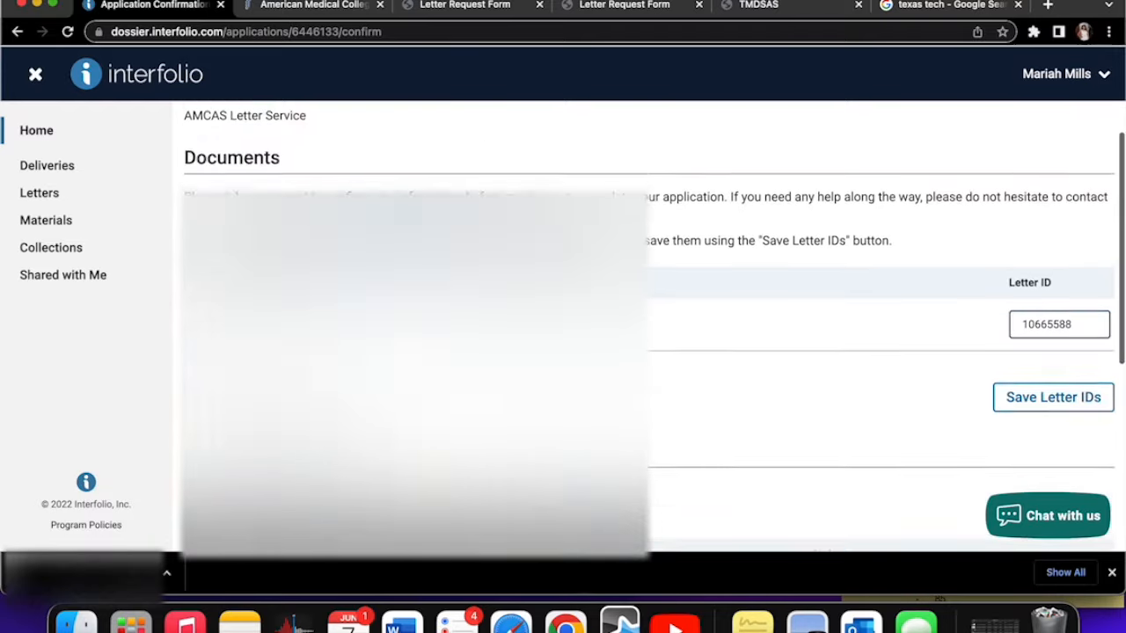
# - Submit the AMCAS 2022 application from Interfolio Dossier
pyautogui.scroll(3)
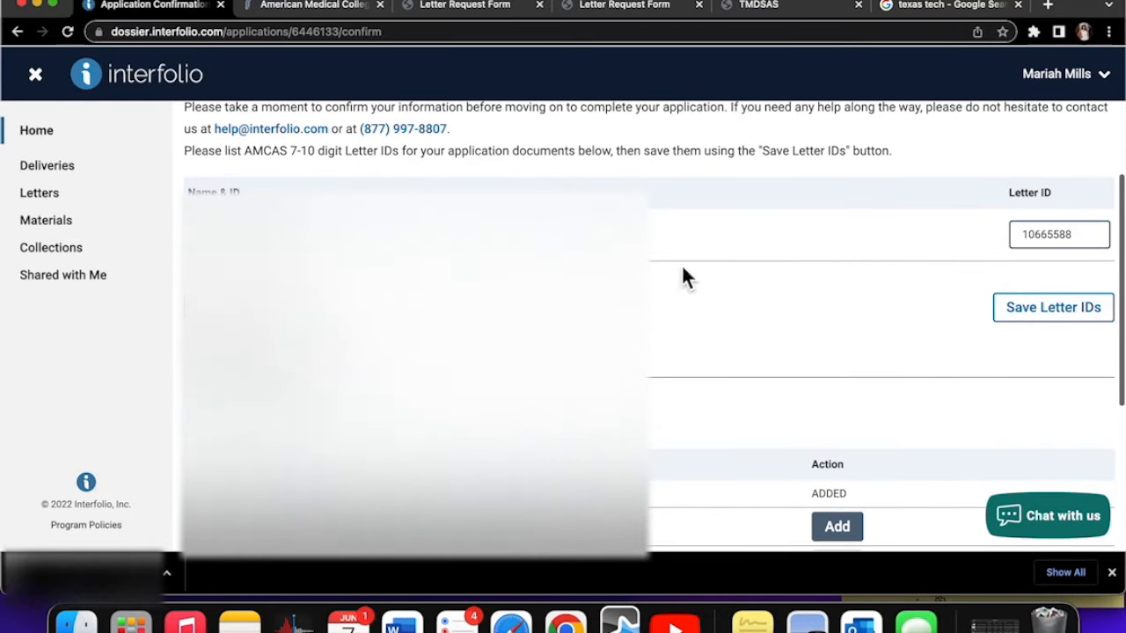
pyautogui.moveTo(809, 181)
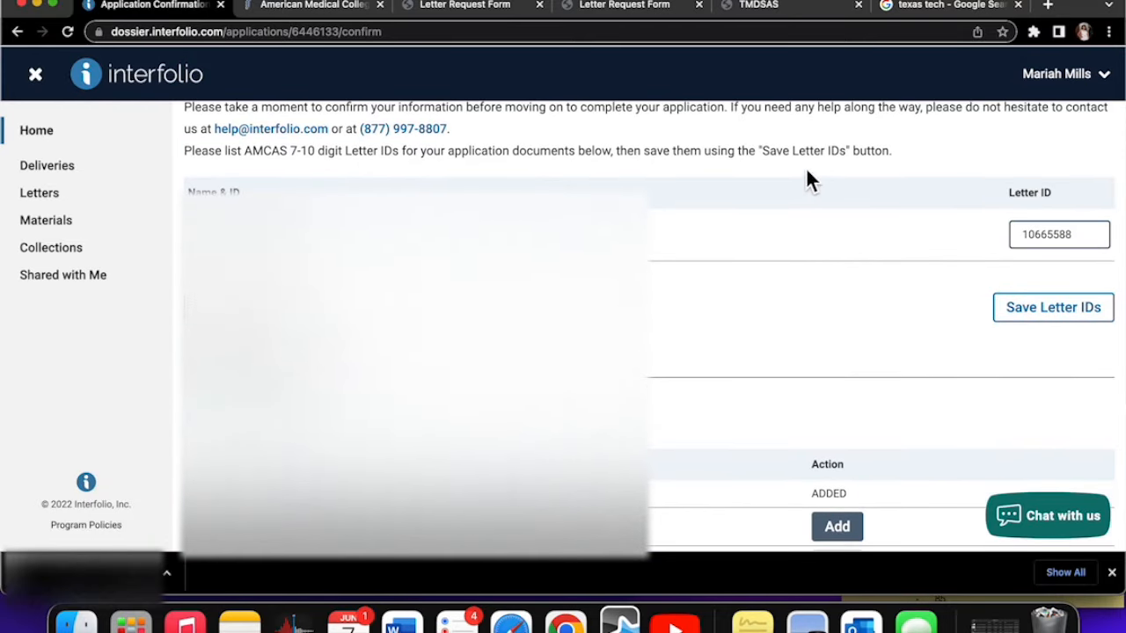
pyautogui.click(1053, 307)
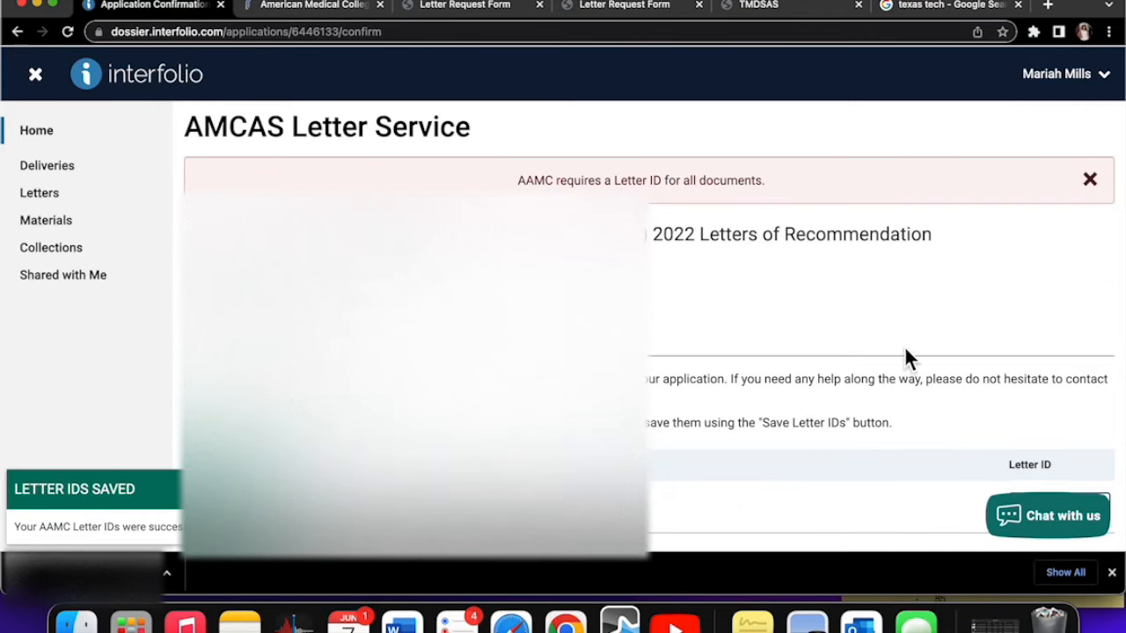
pyautogui.moveTo(112, 515)
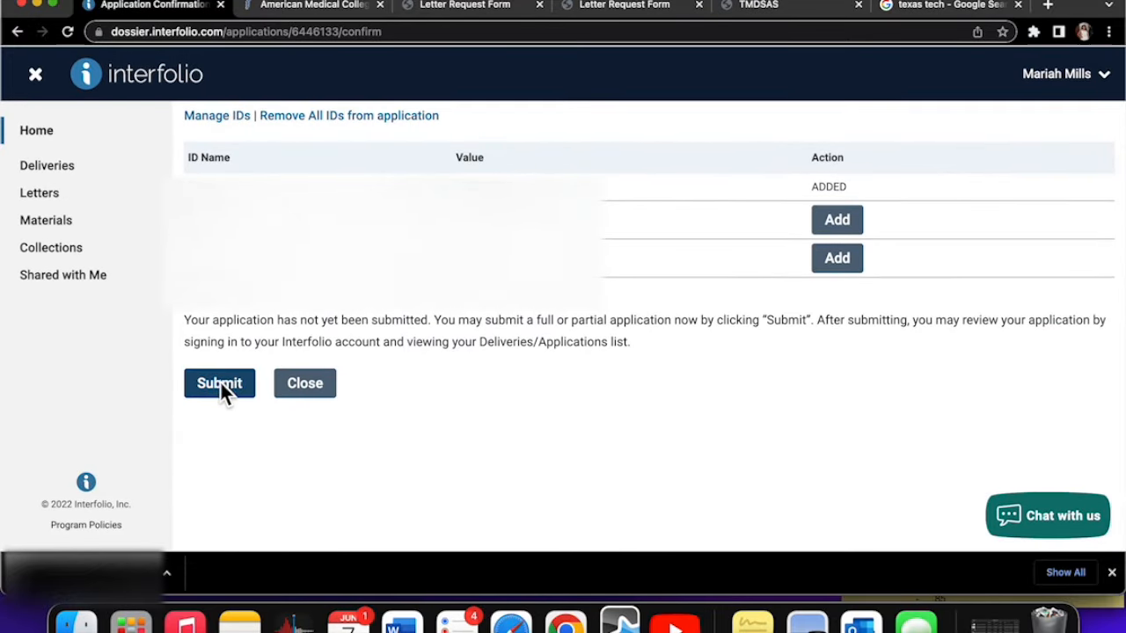
pyautogui.click(219, 383)
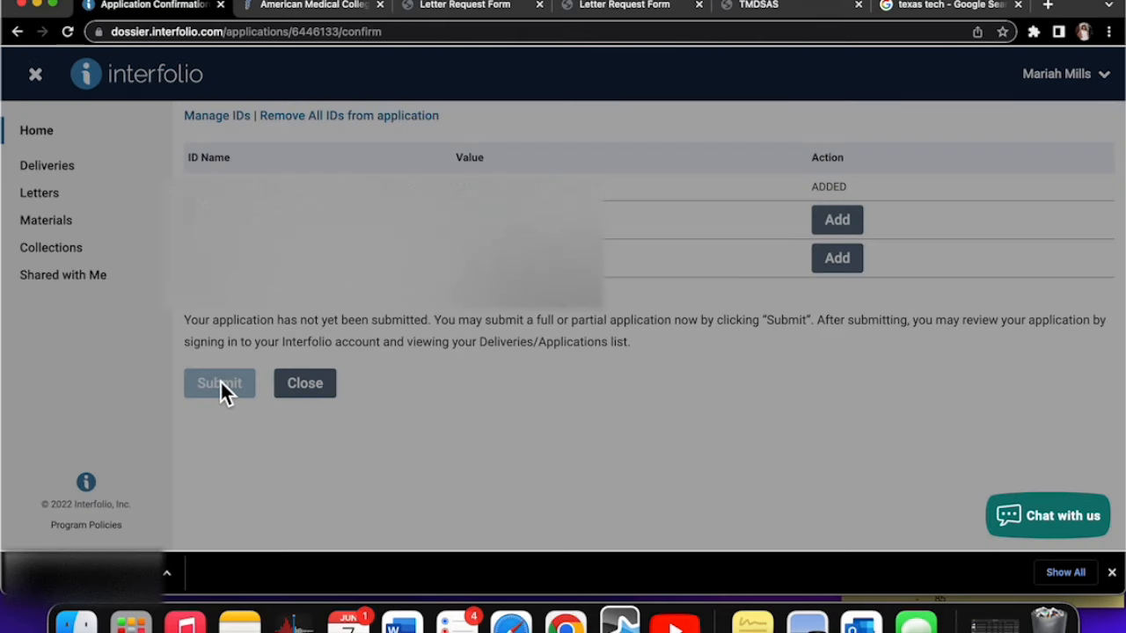
pyautogui.click(219, 383)
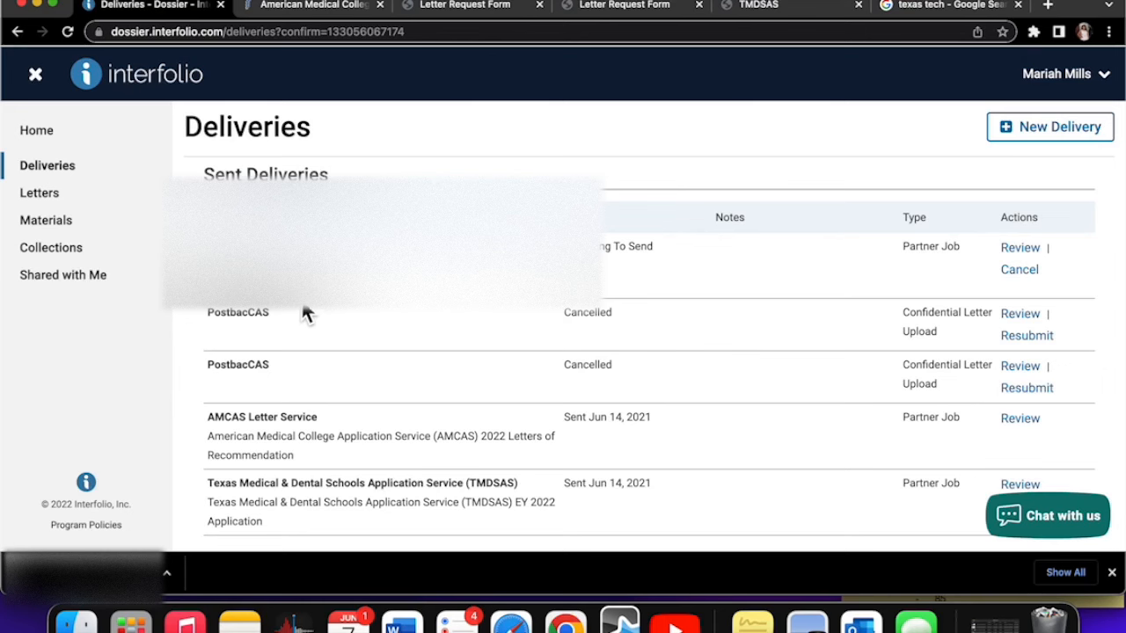
# - Review the AMCAS Letter Service delivery marked Preparing To Send, with one confidential letter
pyautogui.scroll(-3)
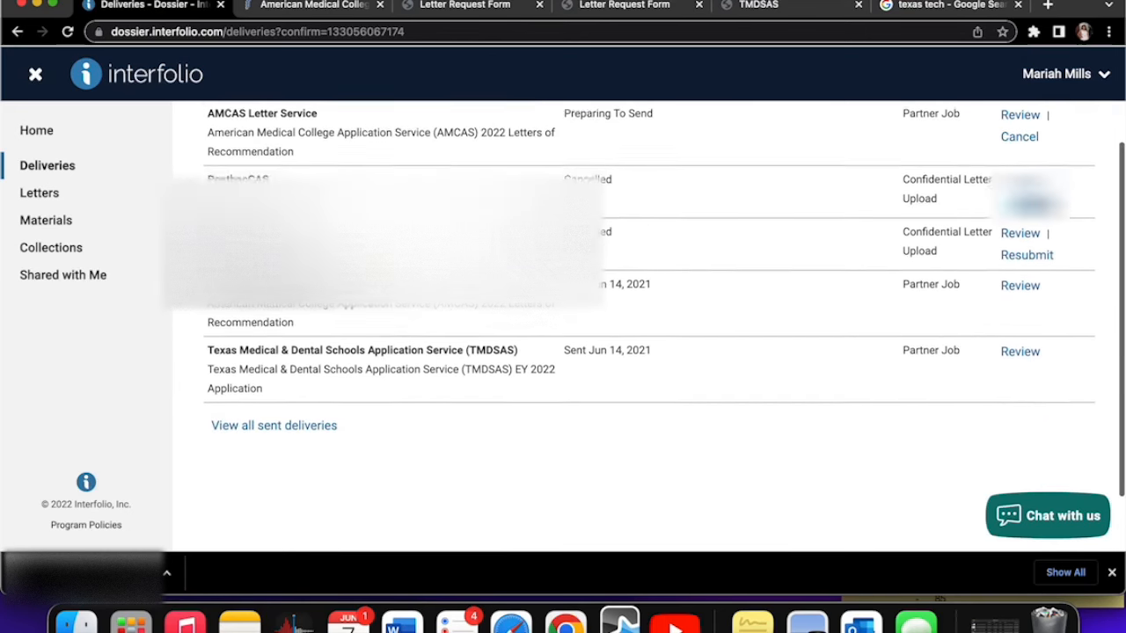
pyautogui.scroll(3)
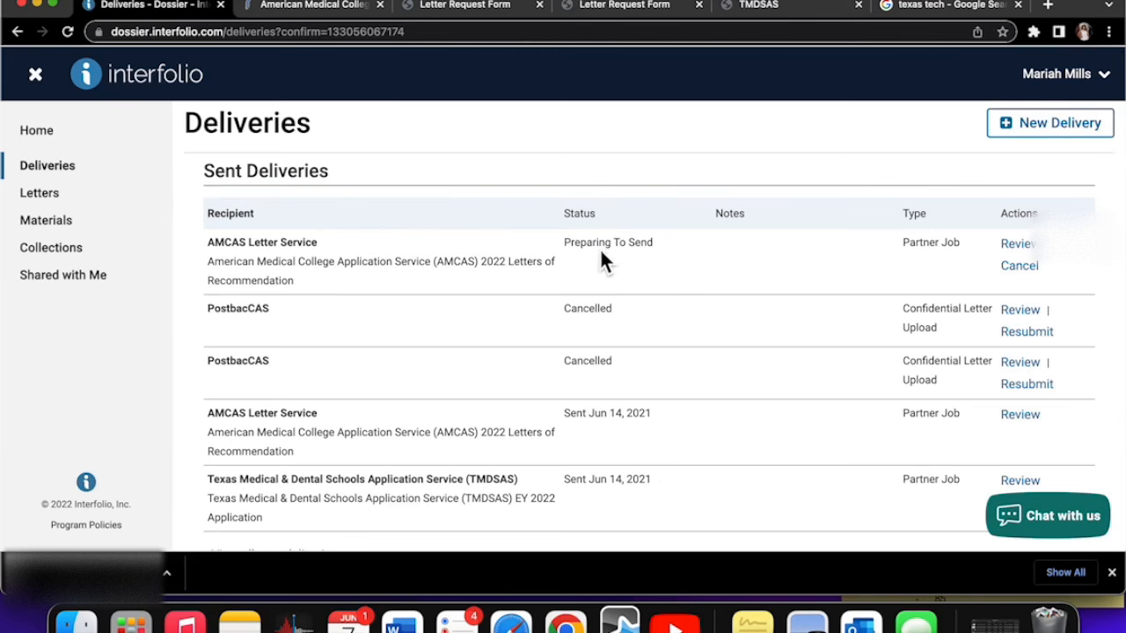
pyautogui.moveTo(391, 297)
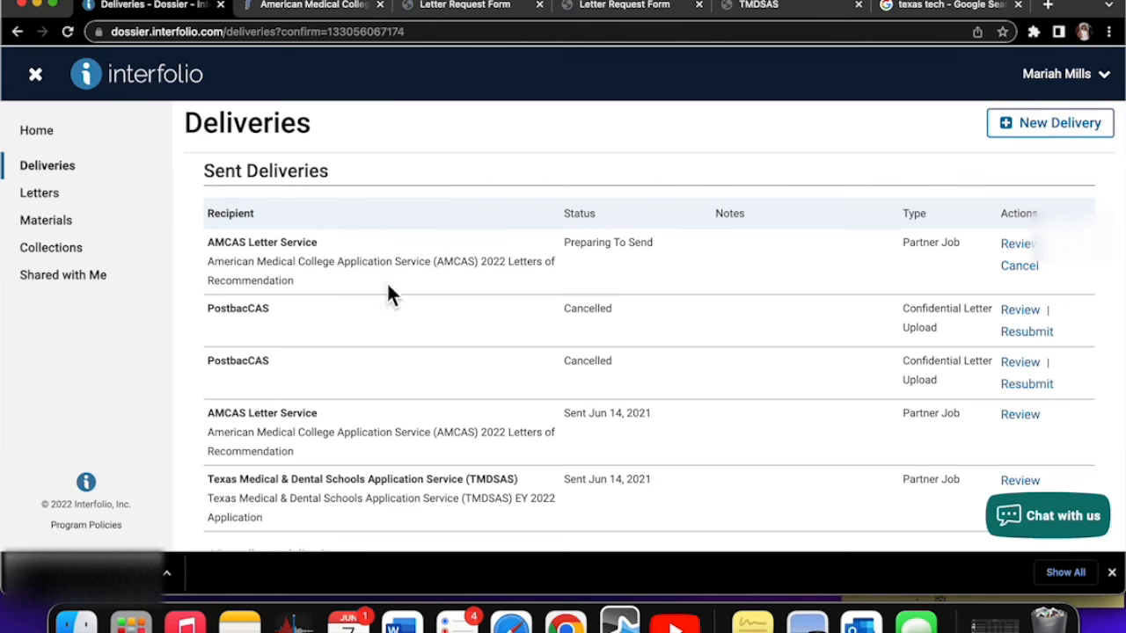
pyautogui.click(1016, 244)
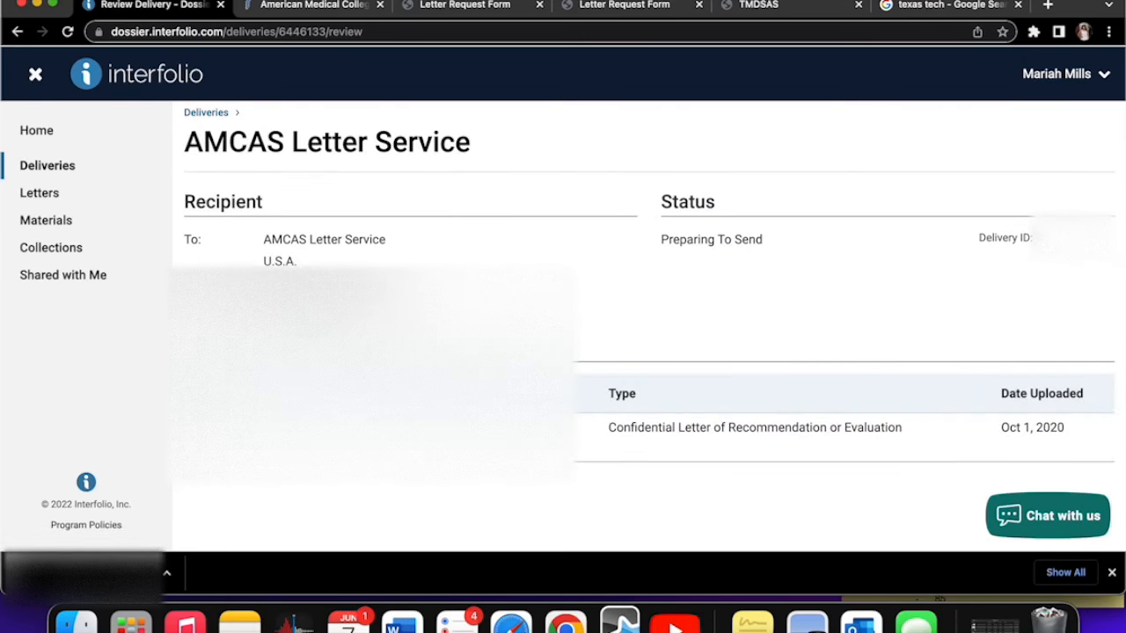
pyautogui.scroll(-3)
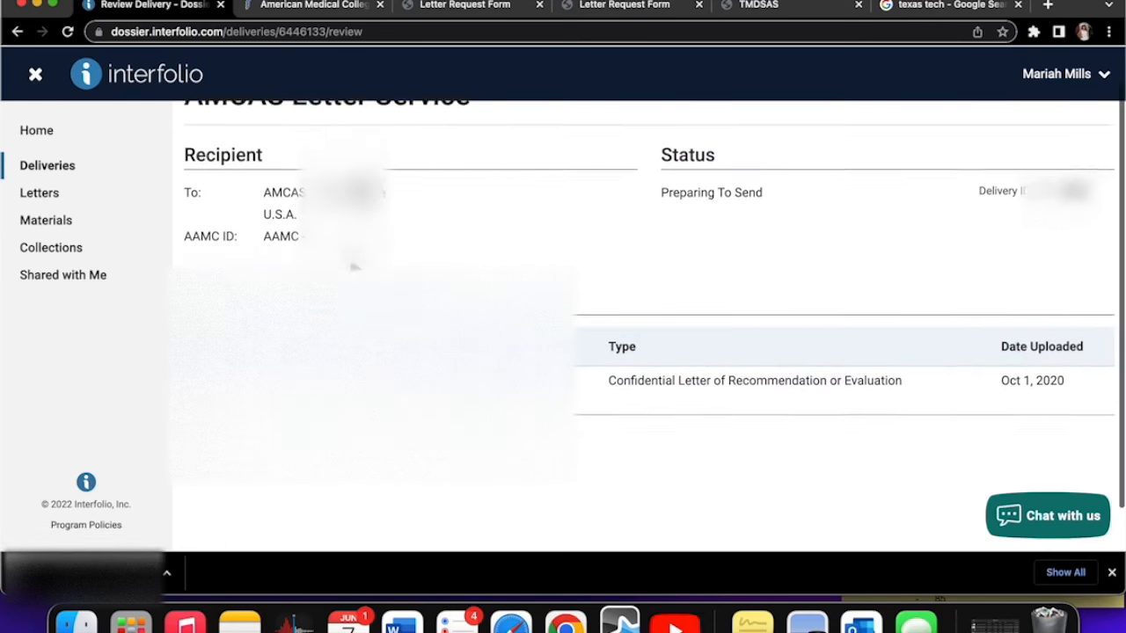
pyautogui.scroll(3)
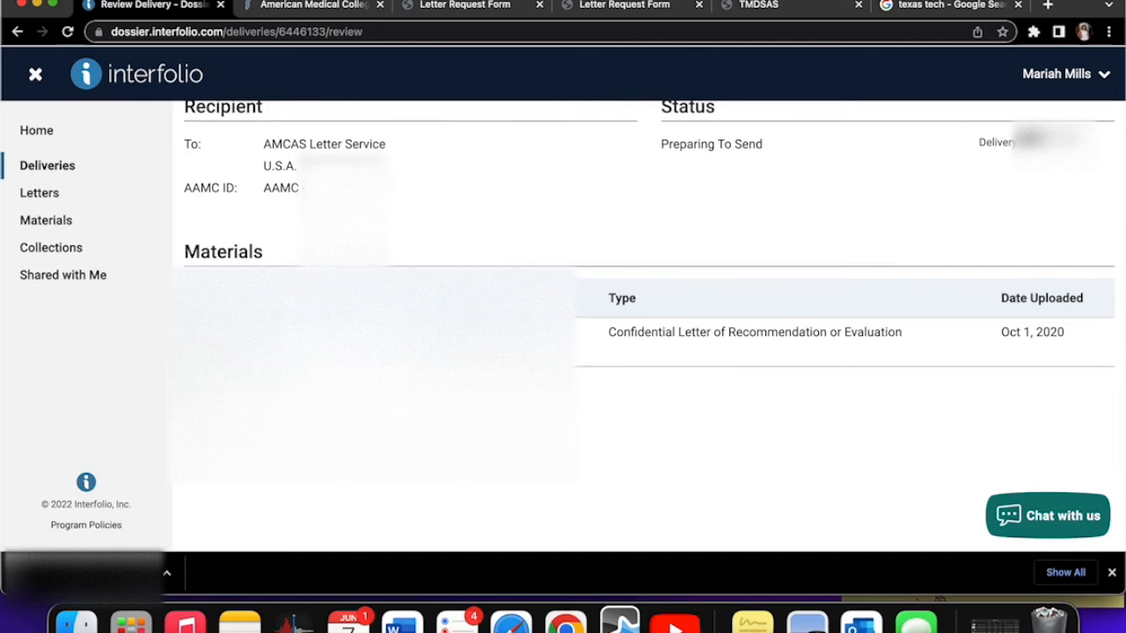
pyautogui.moveTo(877, 349)
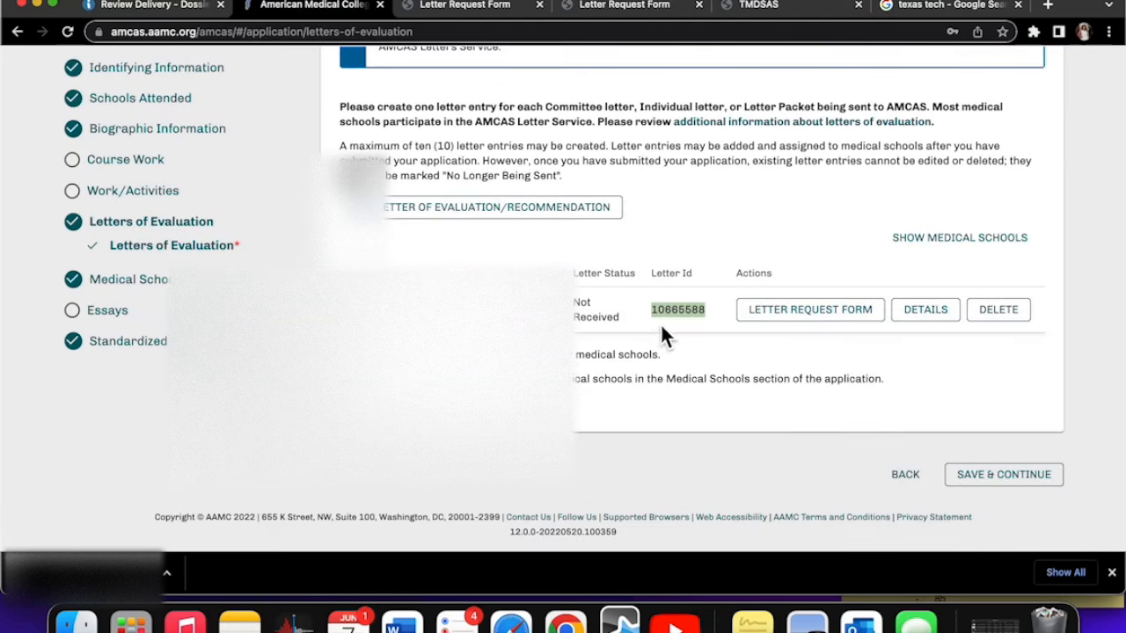
pyautogui.scroll(3)
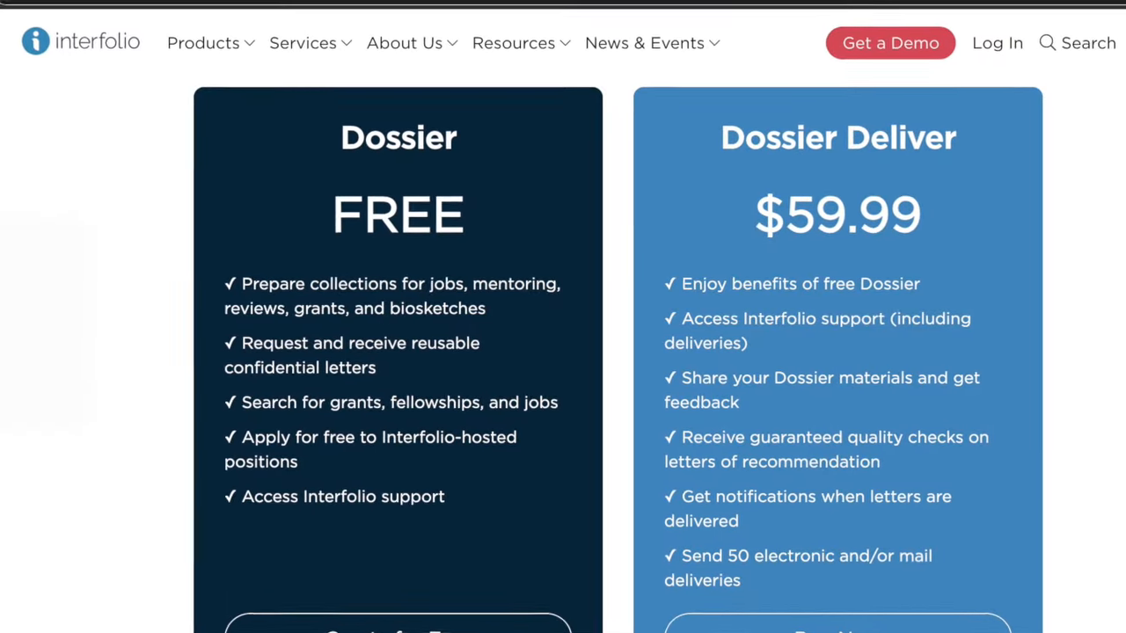
# - Scroll the Interfolio pricing page to the free Dossier and $59.99 Dossier Deliver plans
pyautogui.scroll(3)
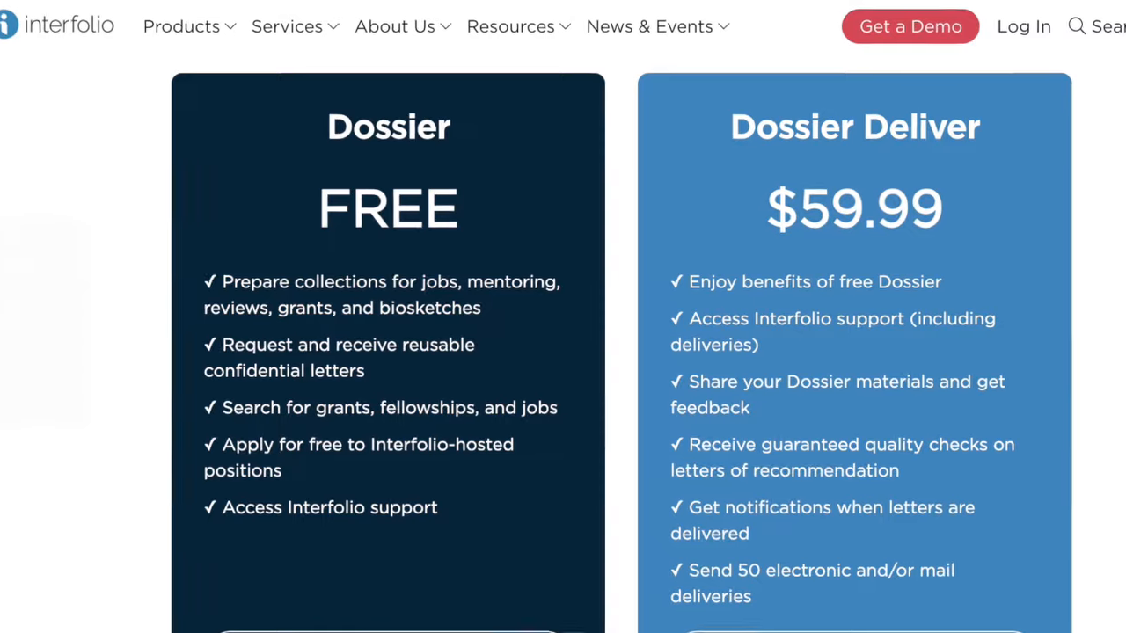